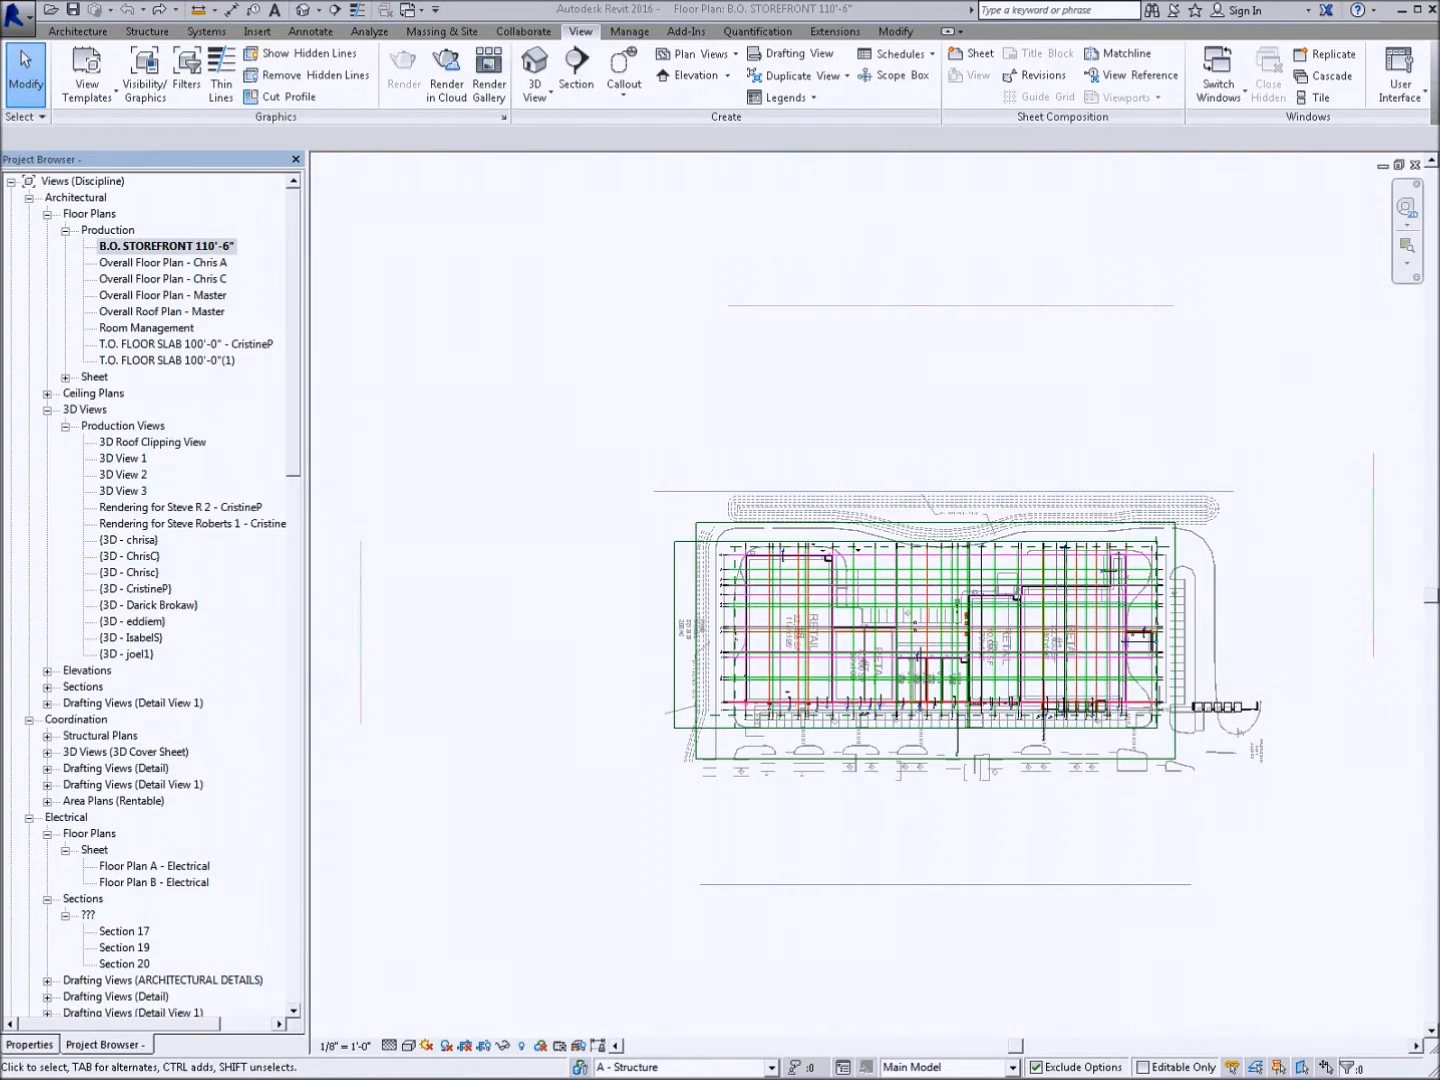
pyautogui.moveTo(1248, 338)
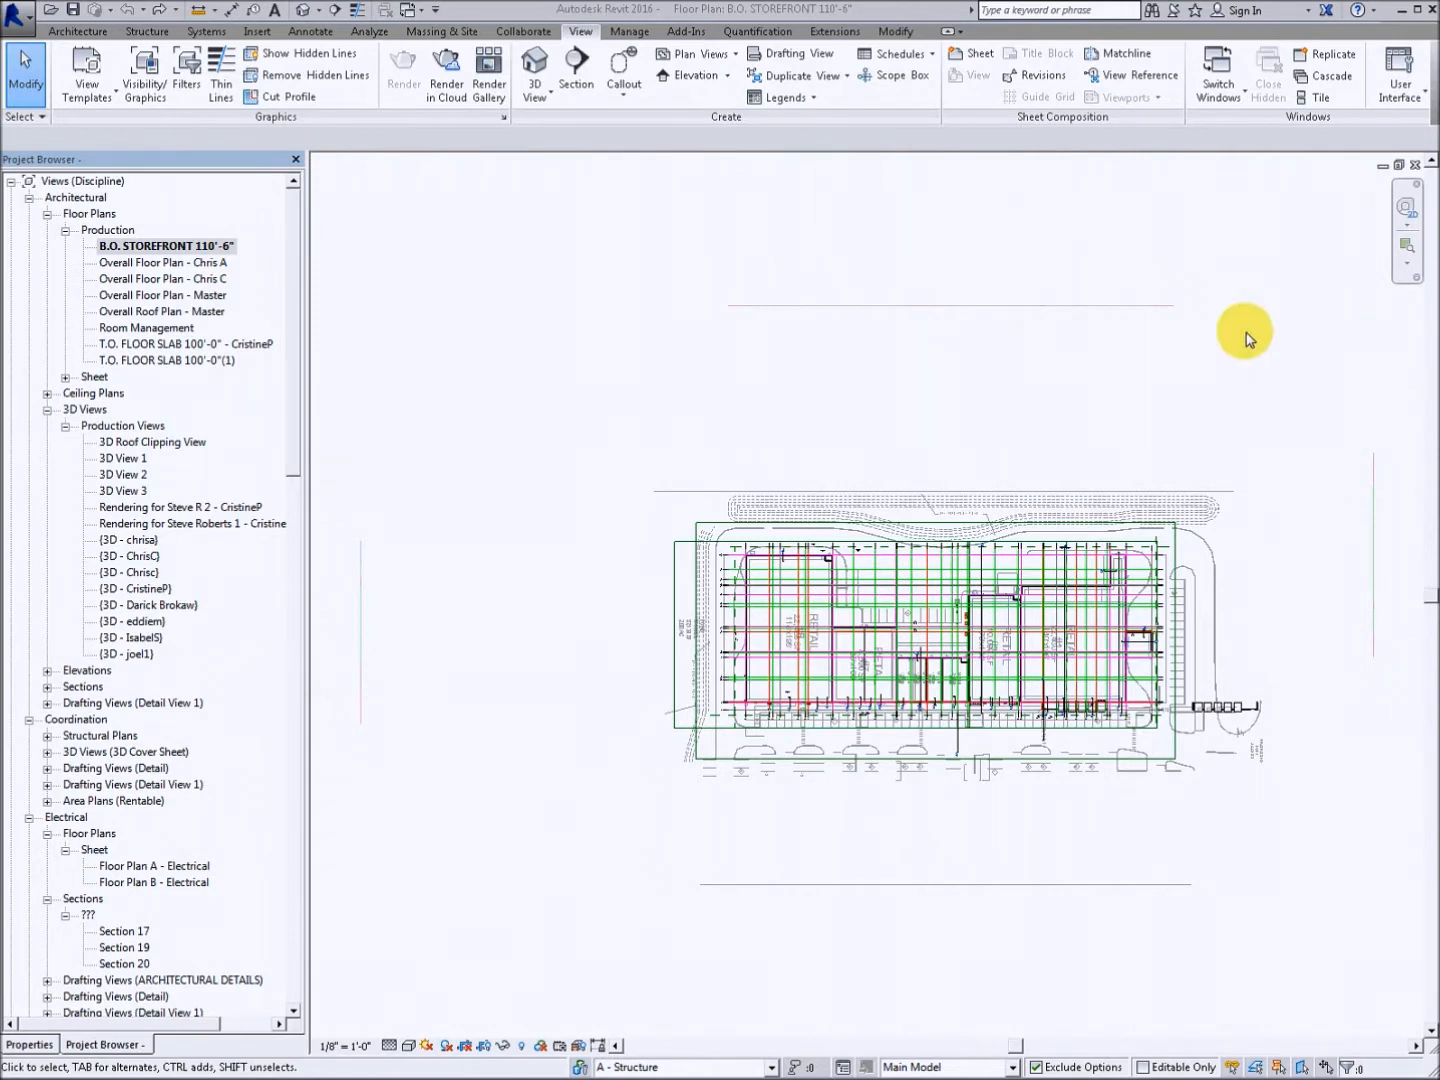
pyautogui.moveTo(1190, 352)
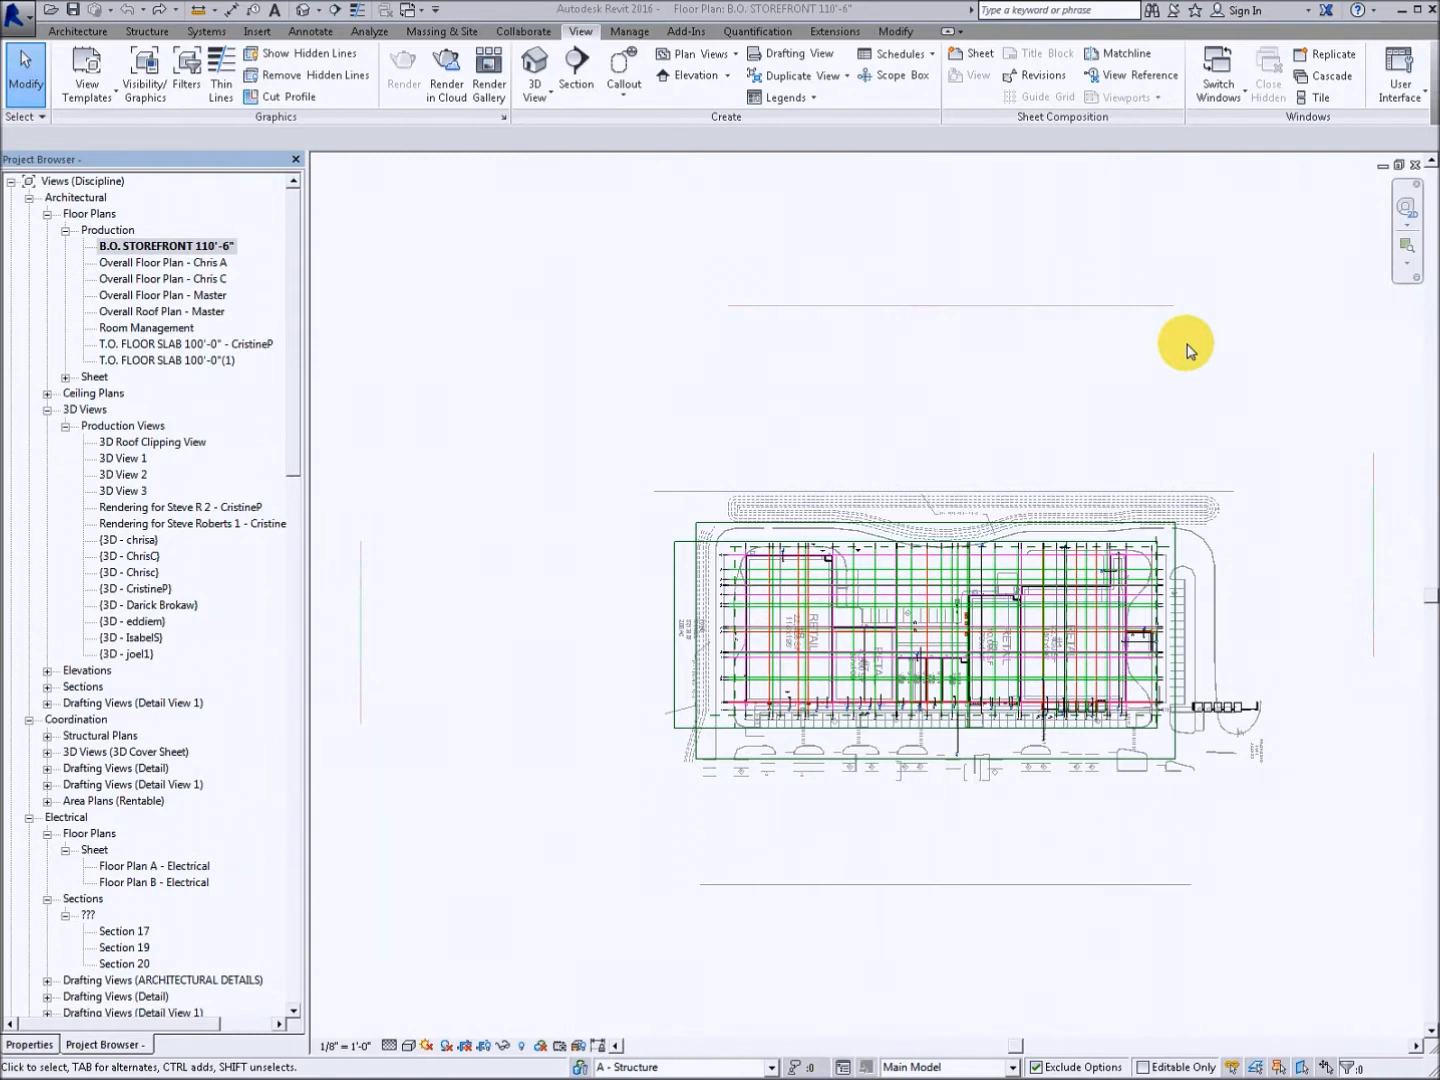
pyautogui.moveTo(978, 364)
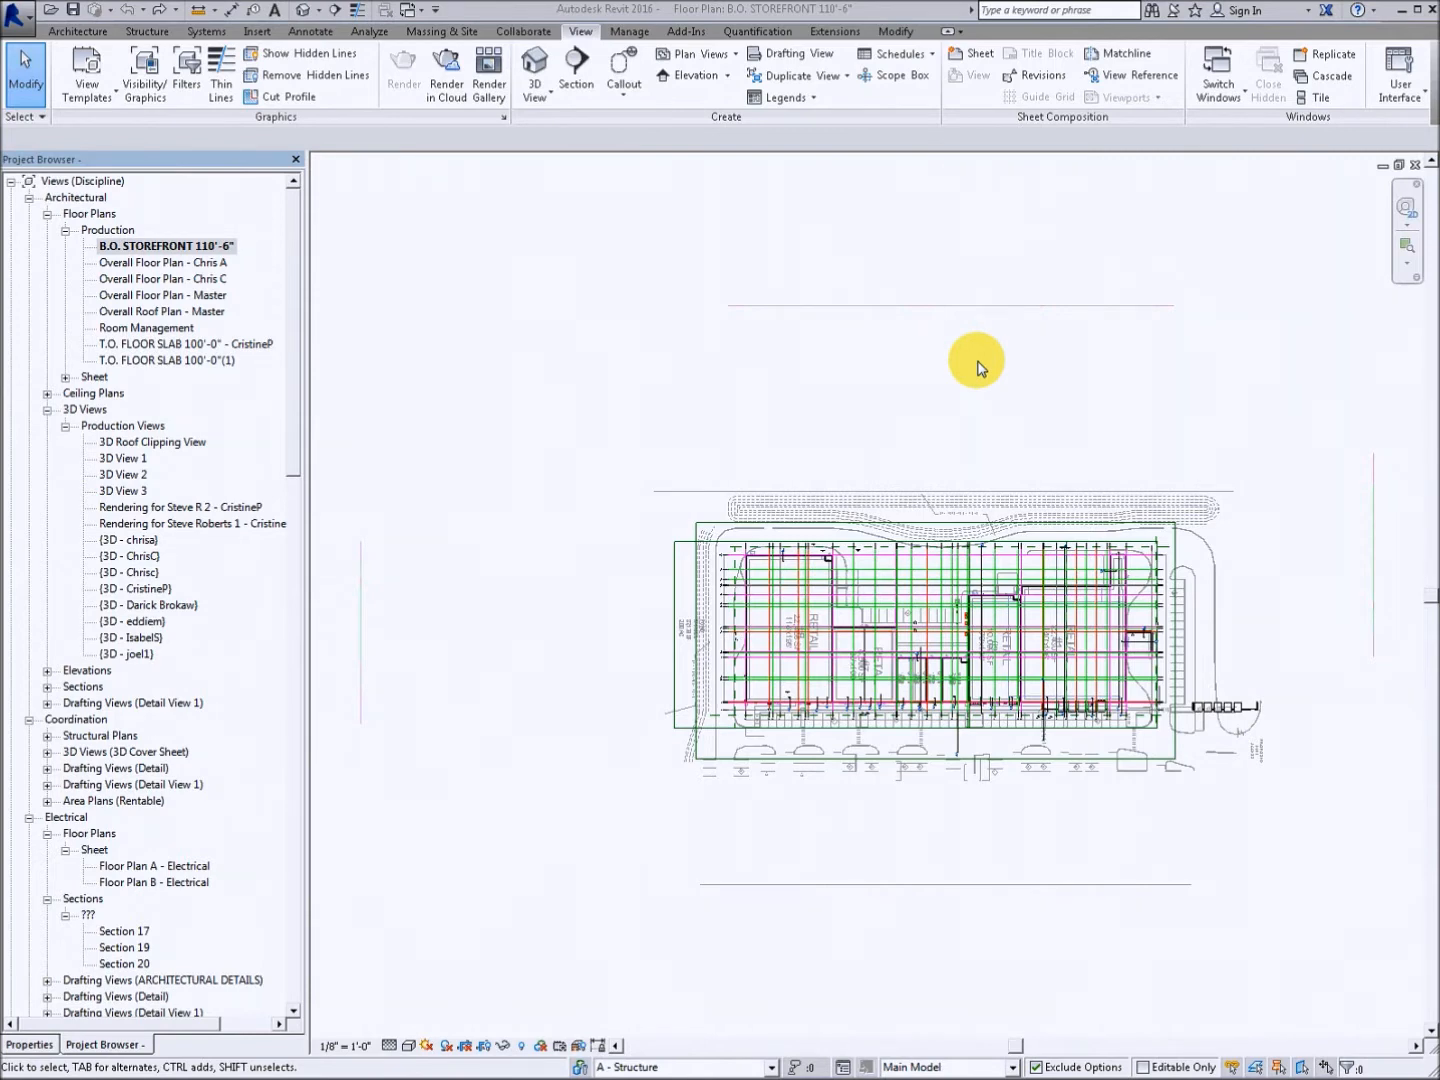
pyautogui.moveTo(858, 322)
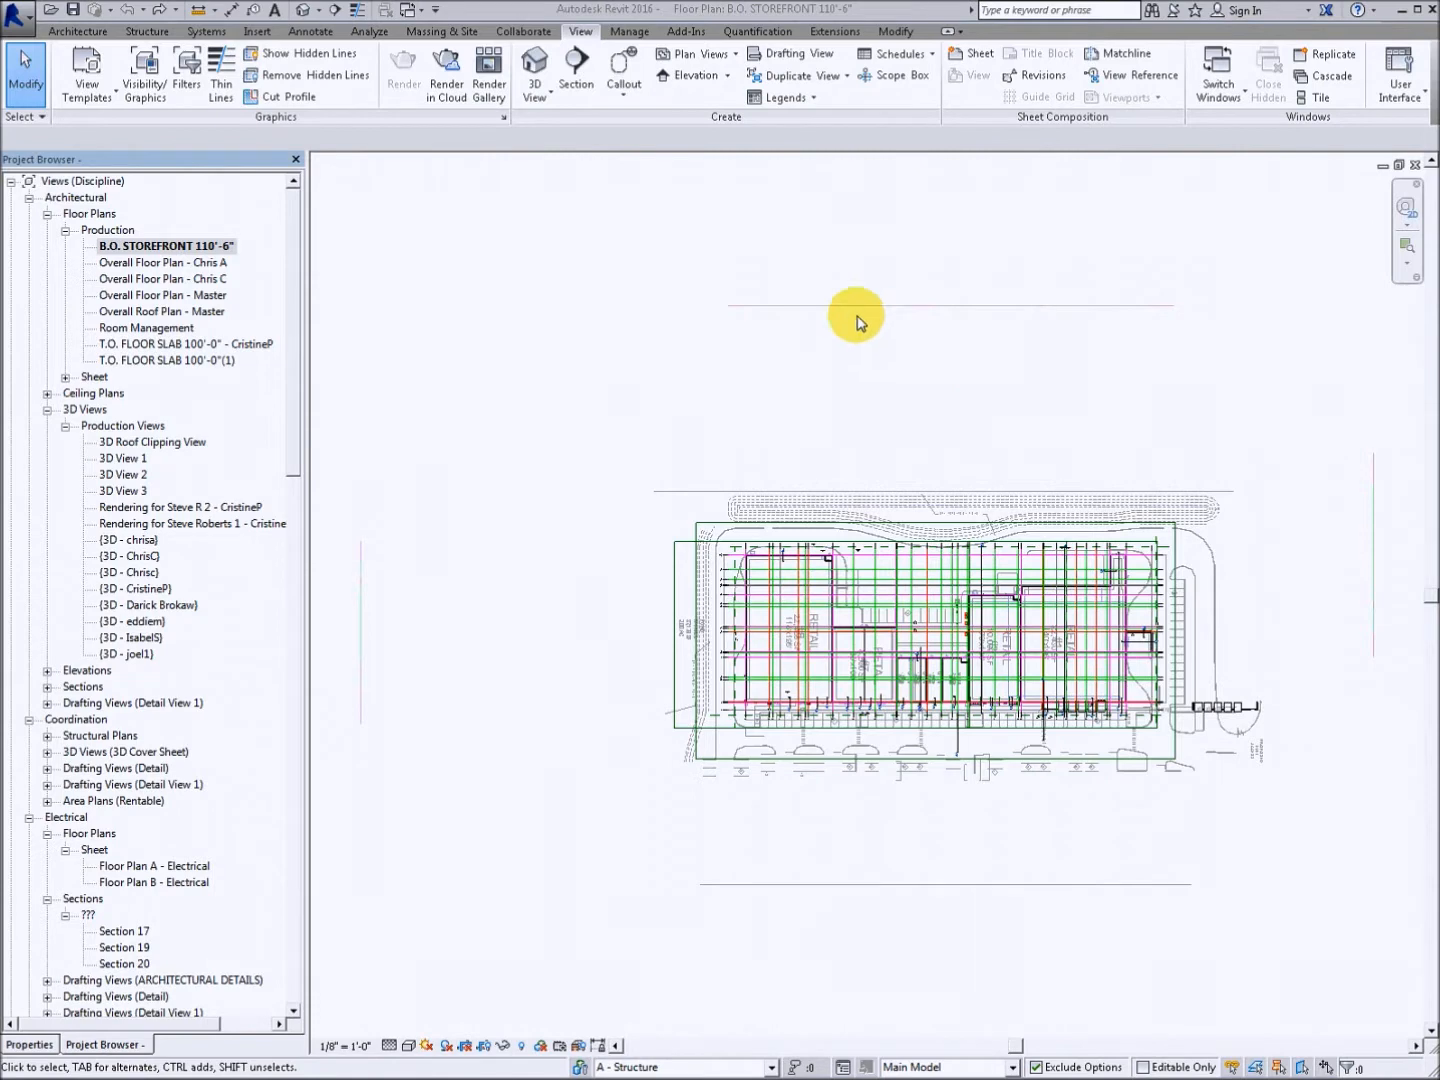
pyautogui.moveTo(496, 332)
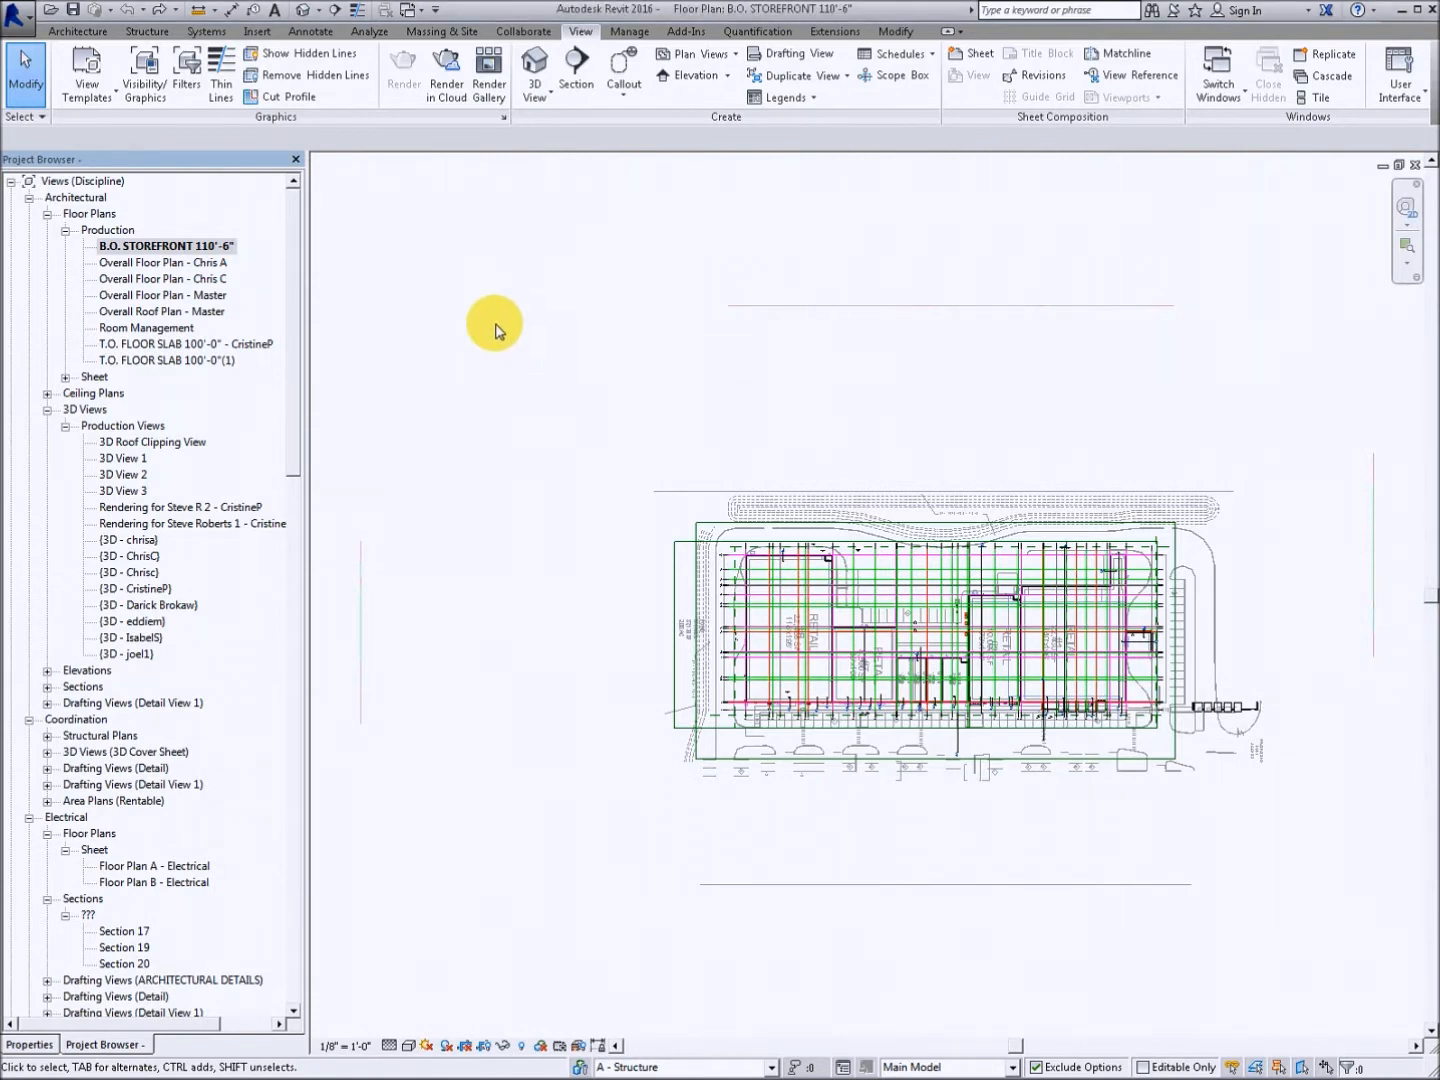
pyautogui.moveTo(284, 258)
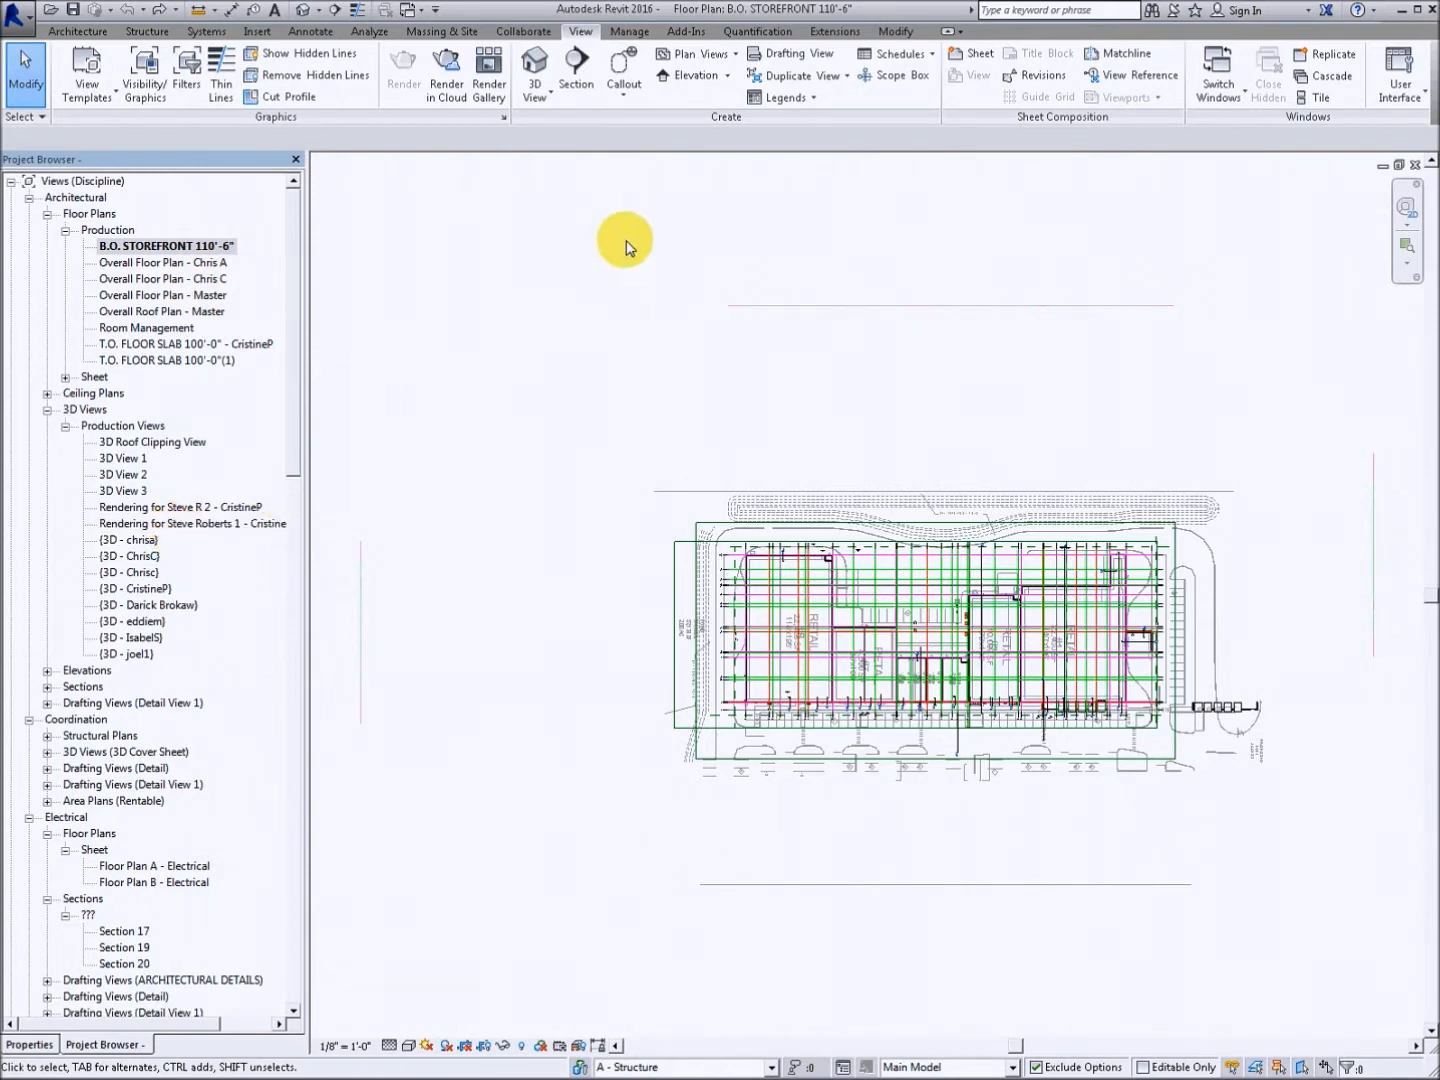
# Step: Create a View List schedule with Sheet Name as its only column
pyautogui.click(896, 52)
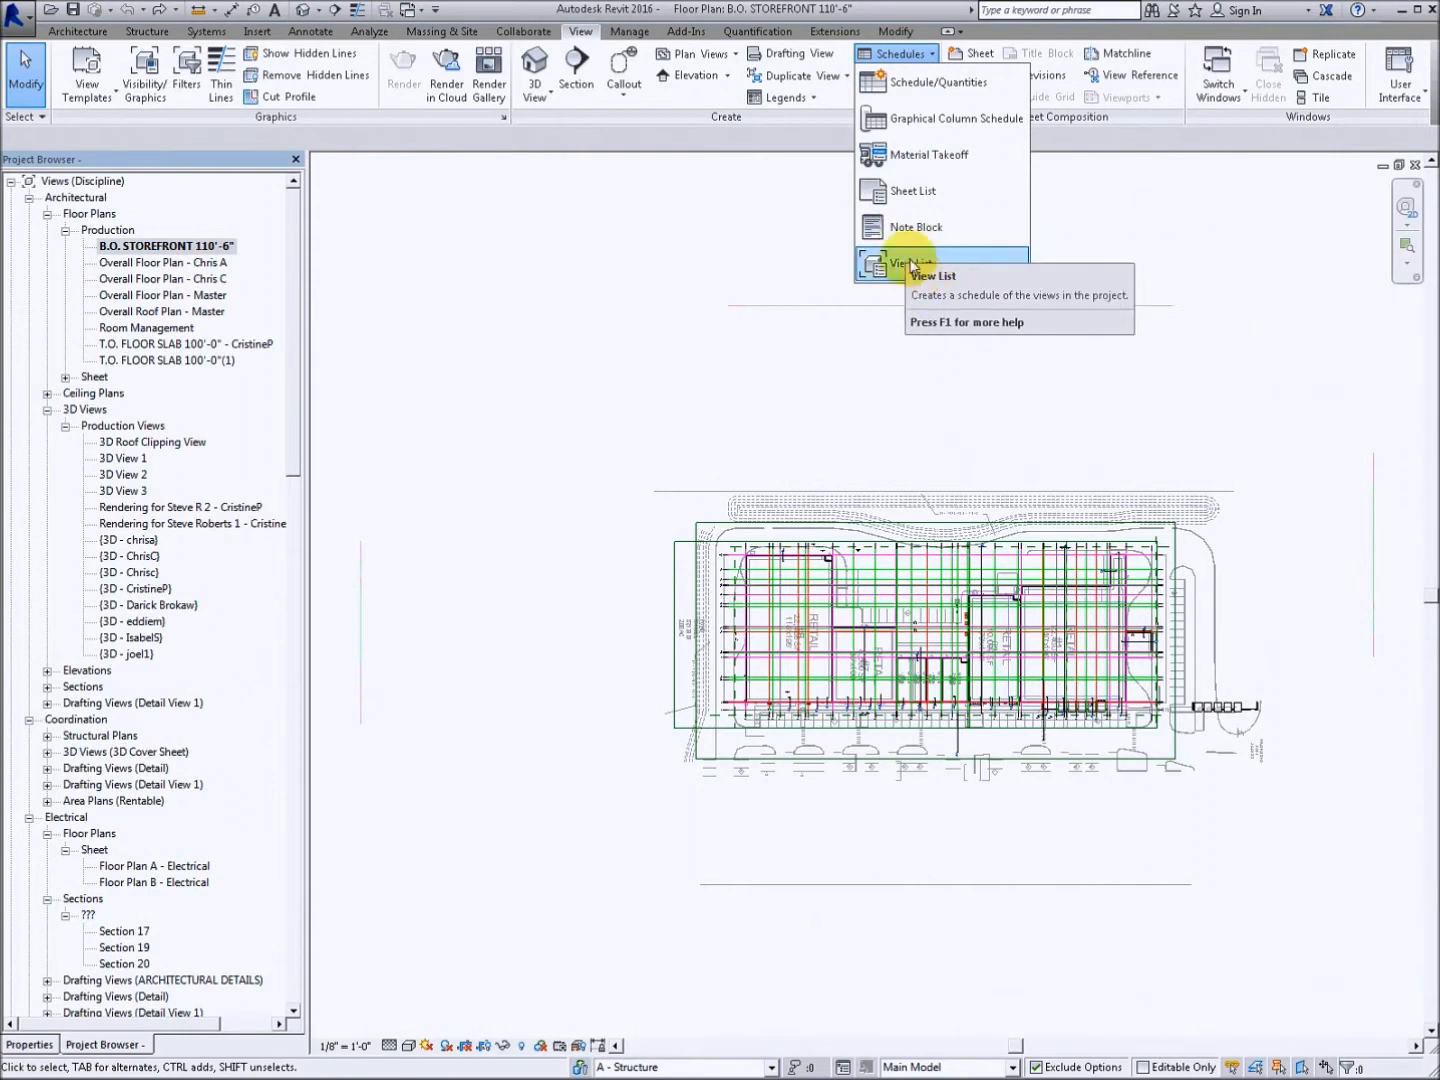
pyautogui.click(920, 262)
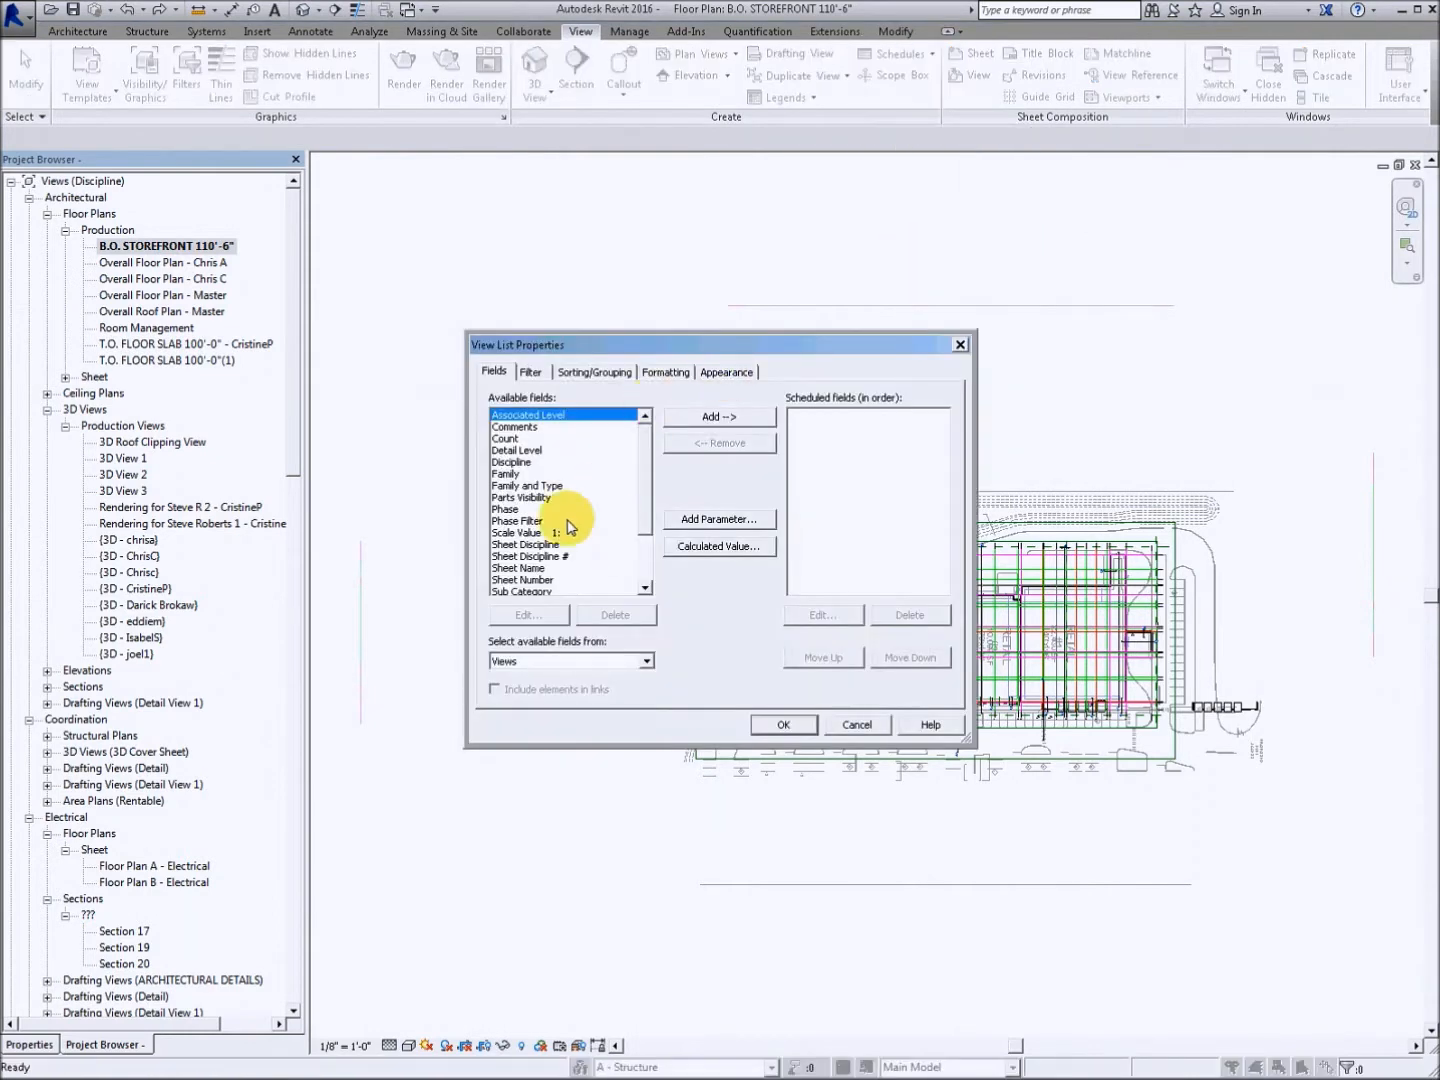
pyautogui.click(518, 568)
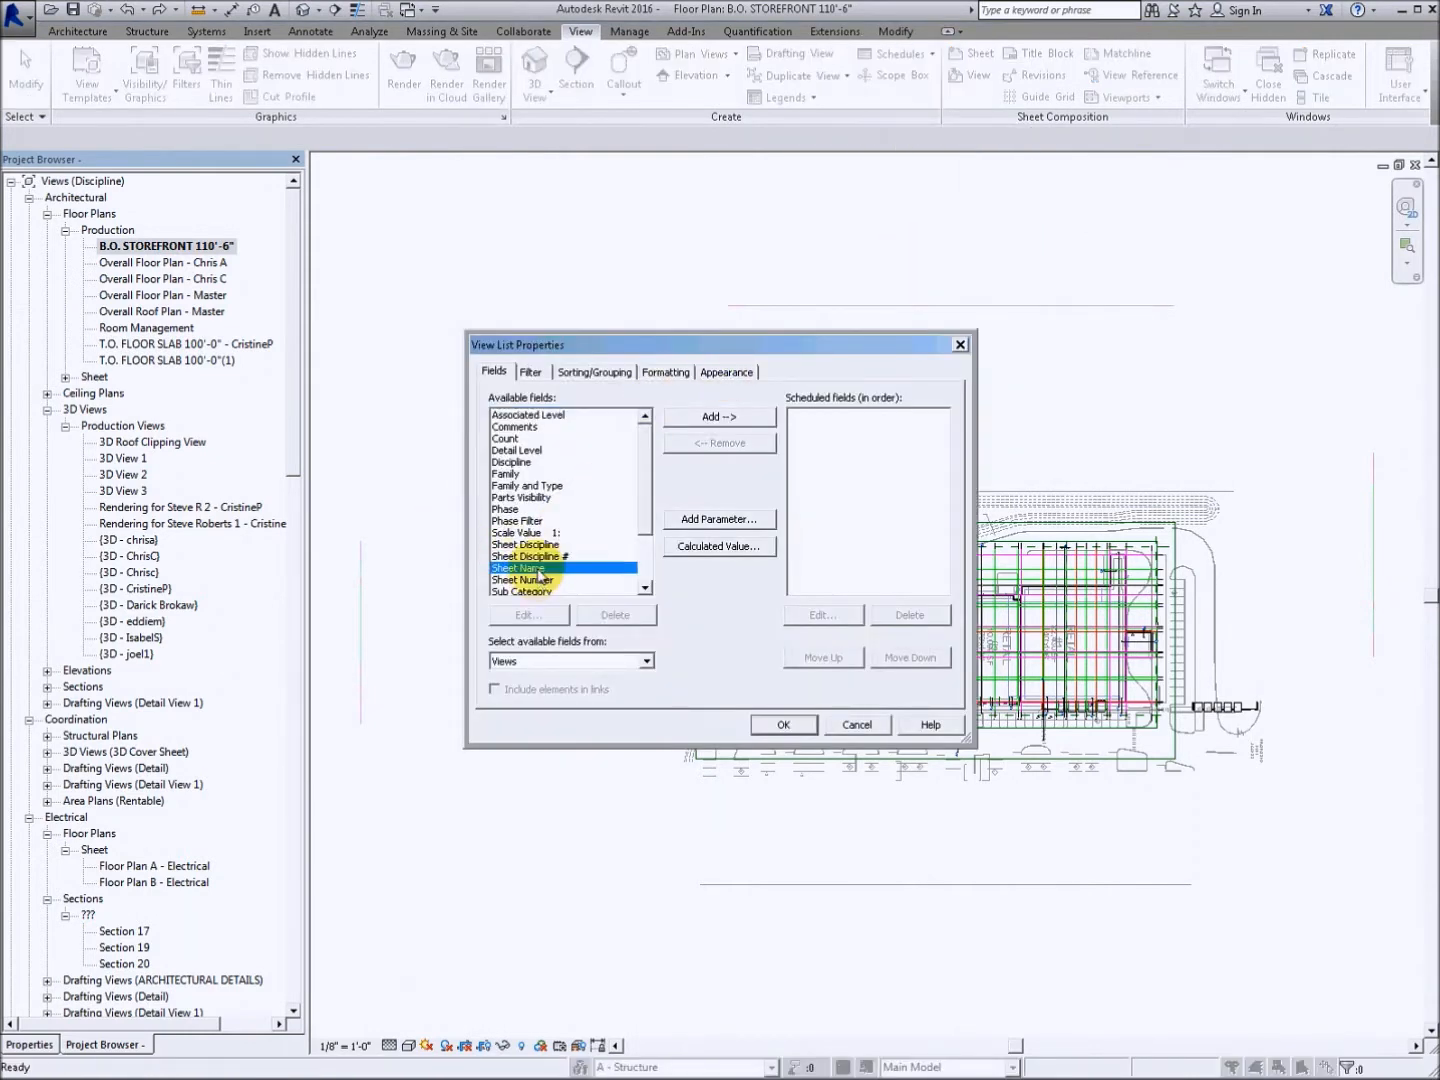
pyautogui.click(718, 416)
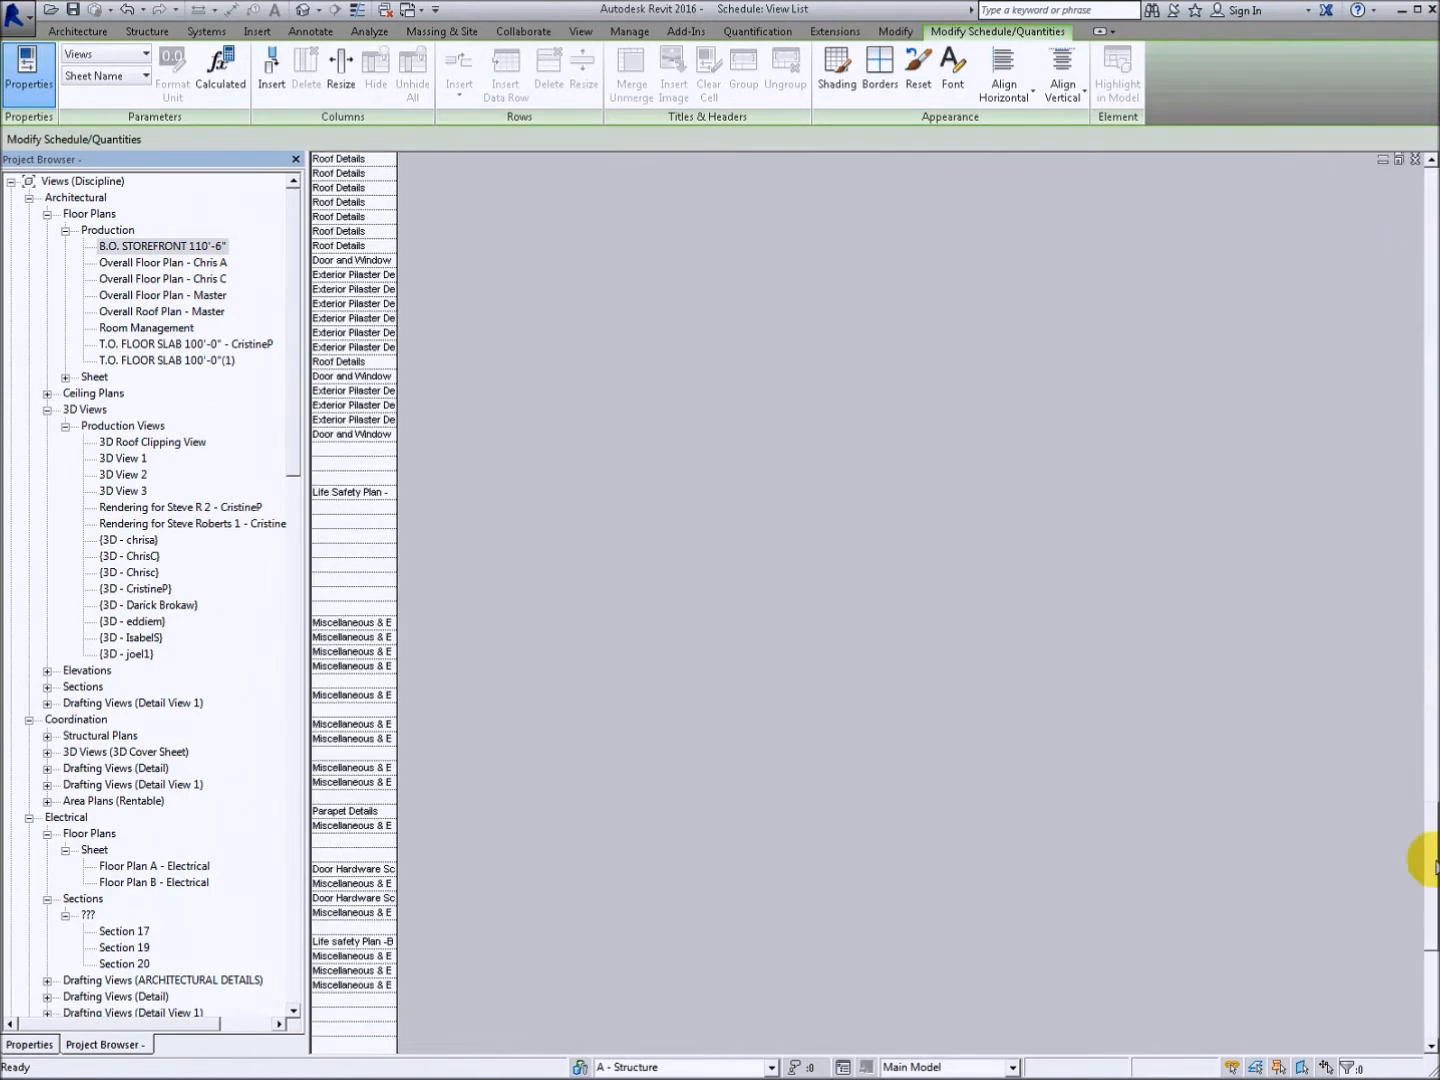
pyautogui.scroll(-3)
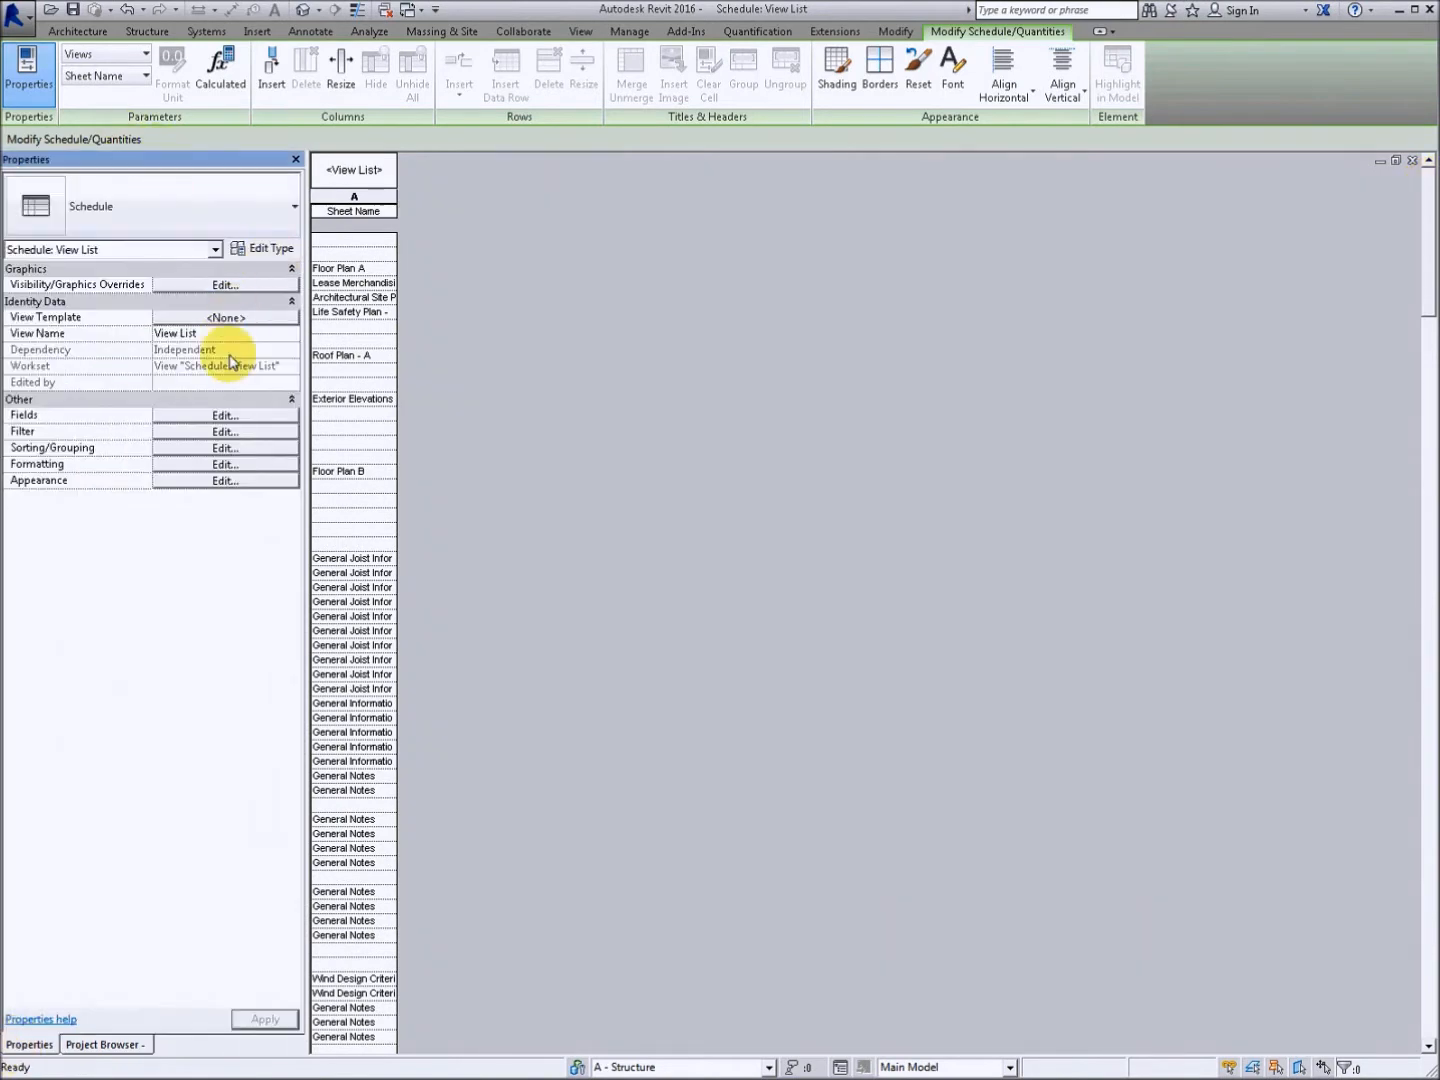
# Step: Filter the View List by Sheet Name 'does not contain' with an empty value
pyautogui.click(224, 432)
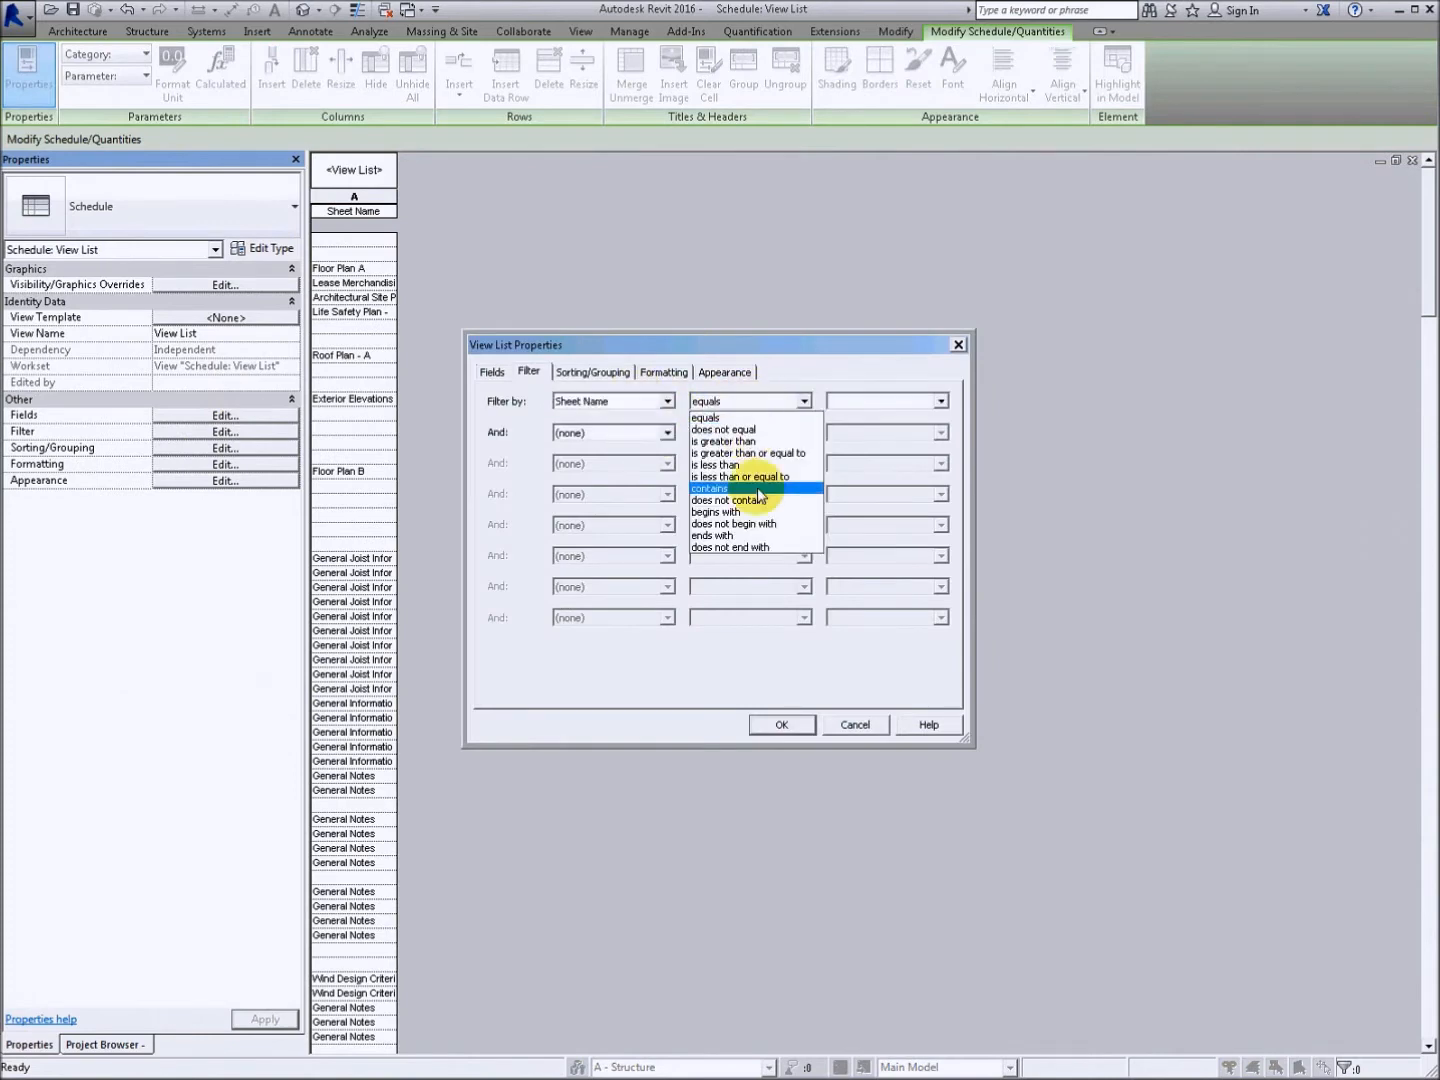
pyautogui.click(734, 524)
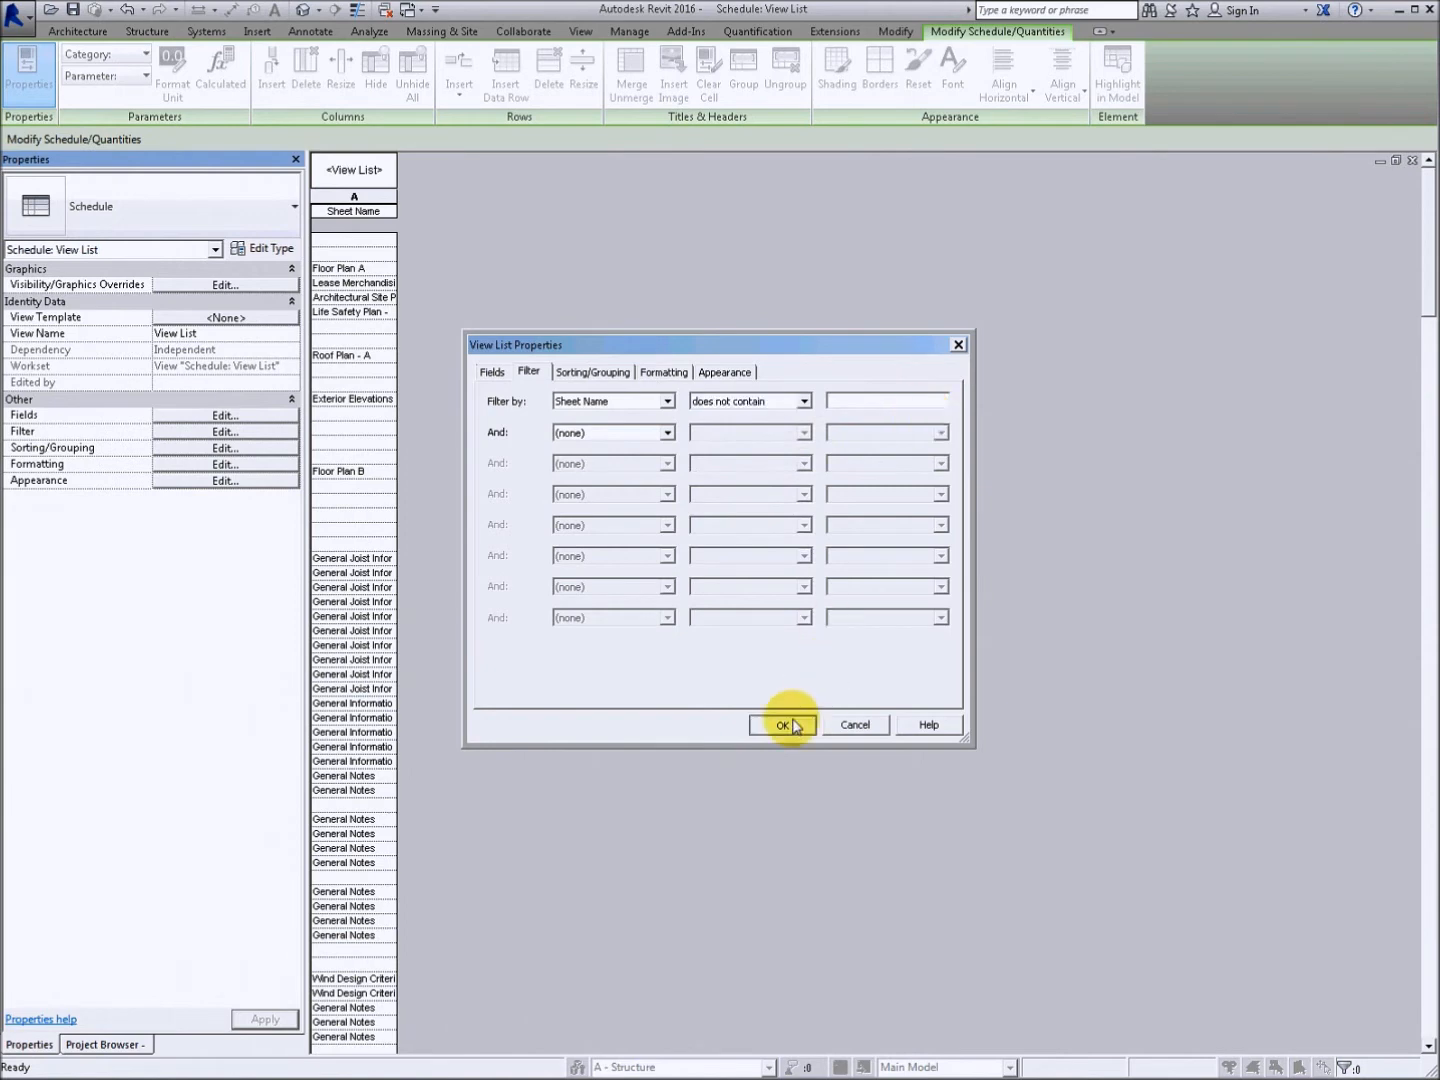
pyautogui.click(782, 724)
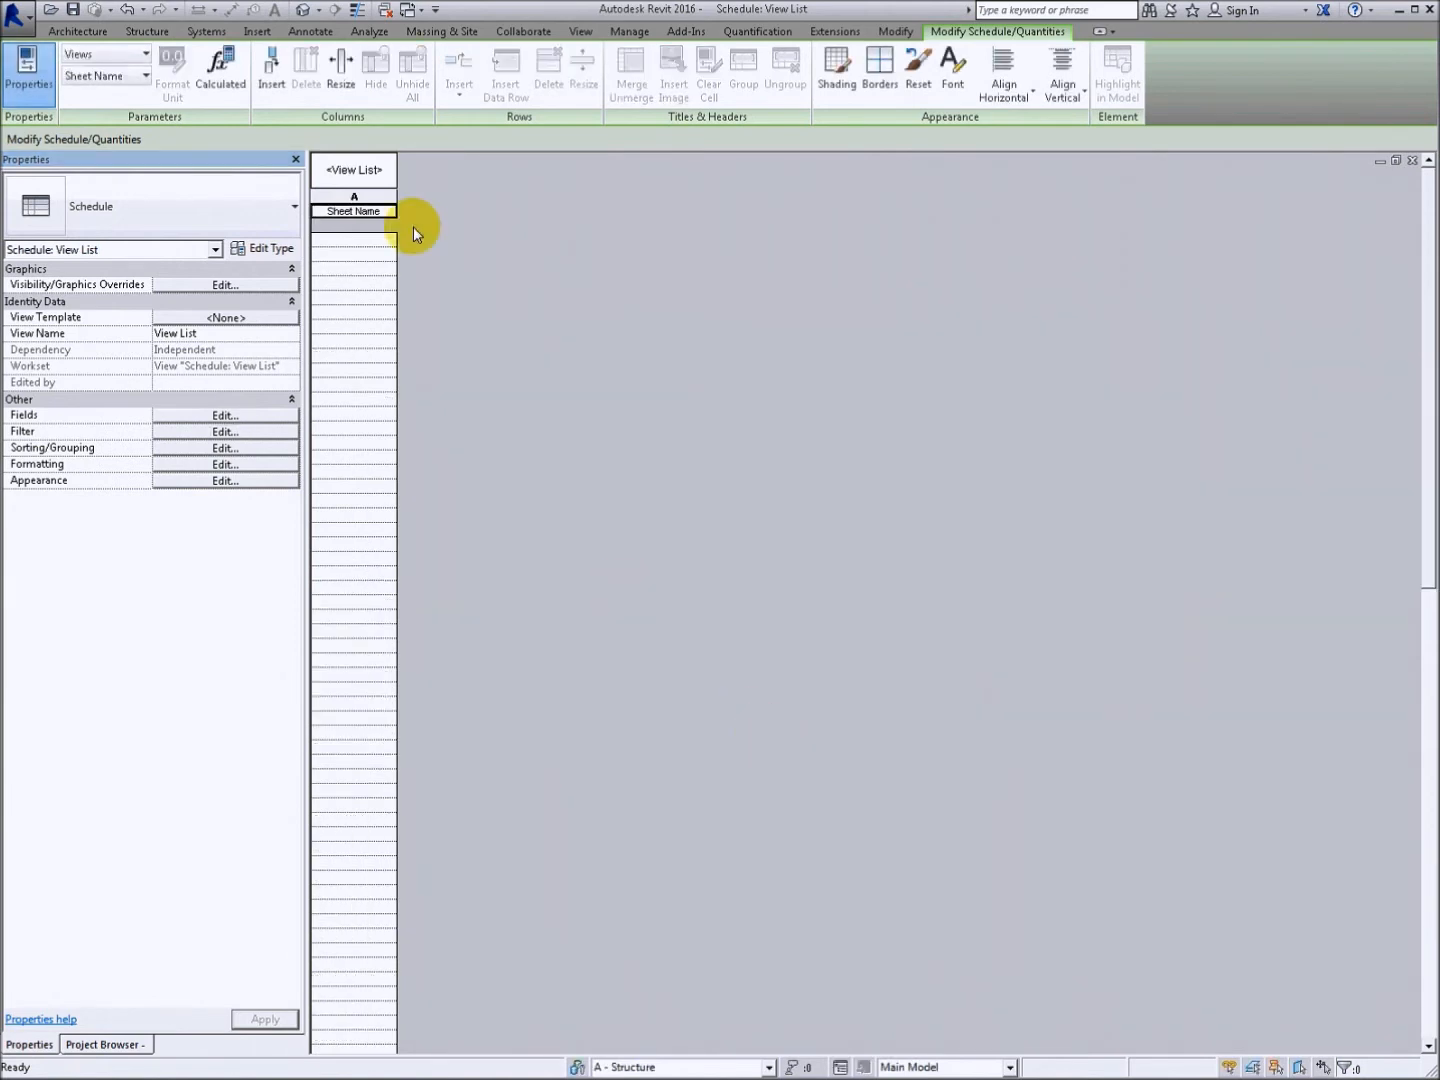
pyautogui.moveTo(372, 244)
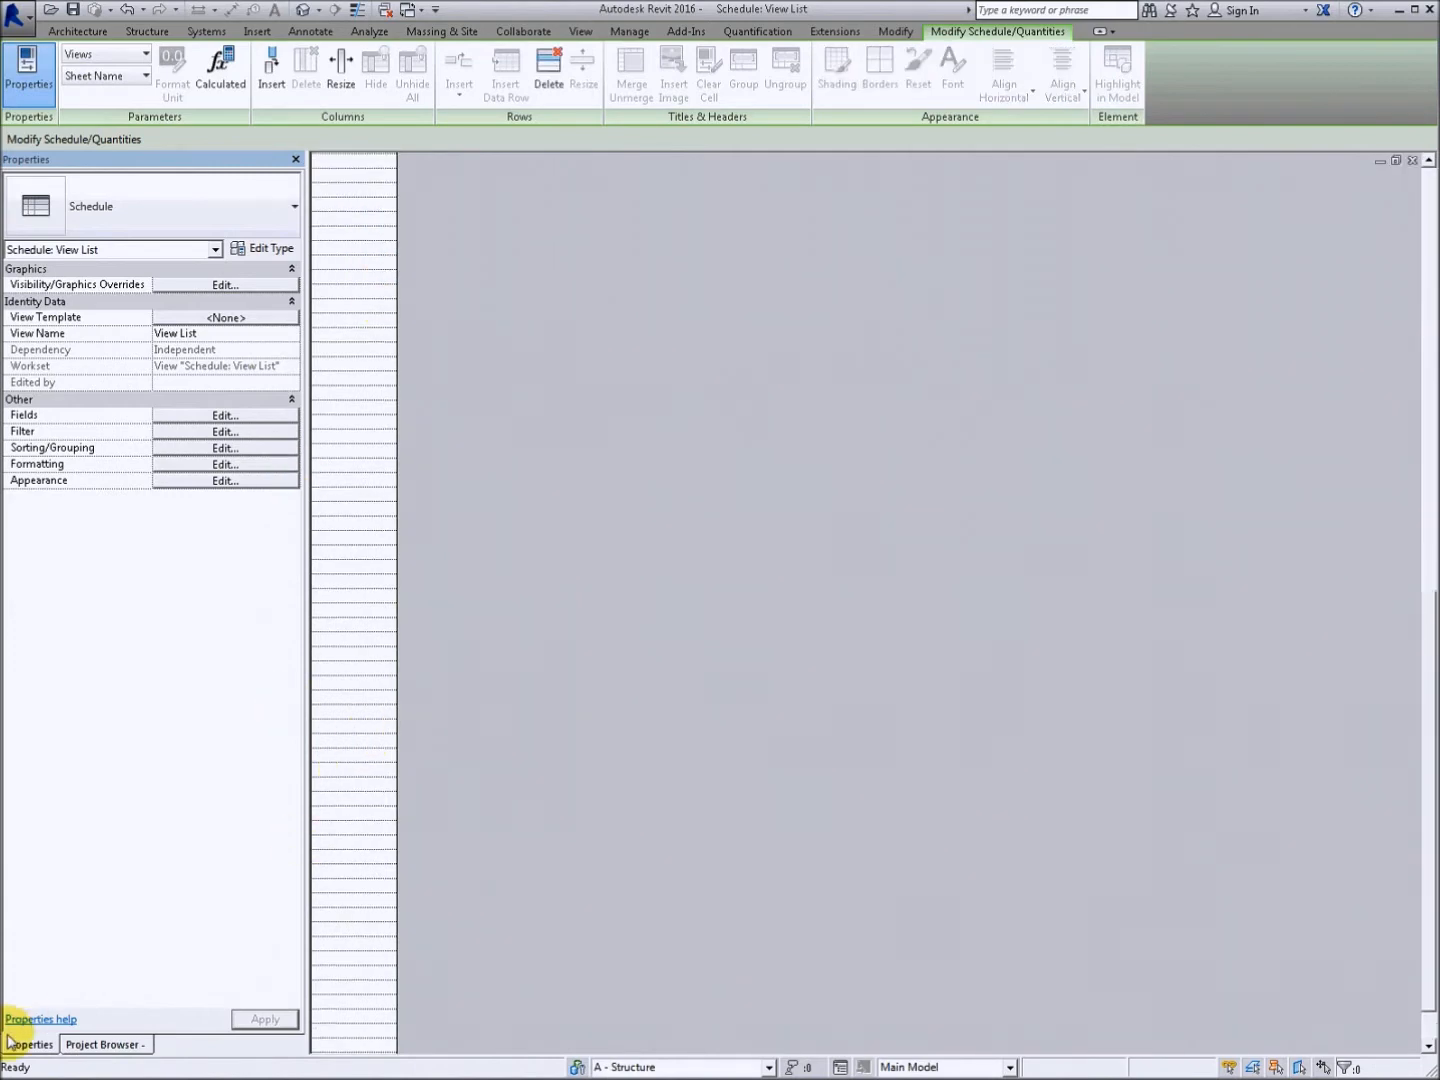
# Step: Delete the 123 unplaced views selected in the View List rows
pyautogui.click(102, 1044)
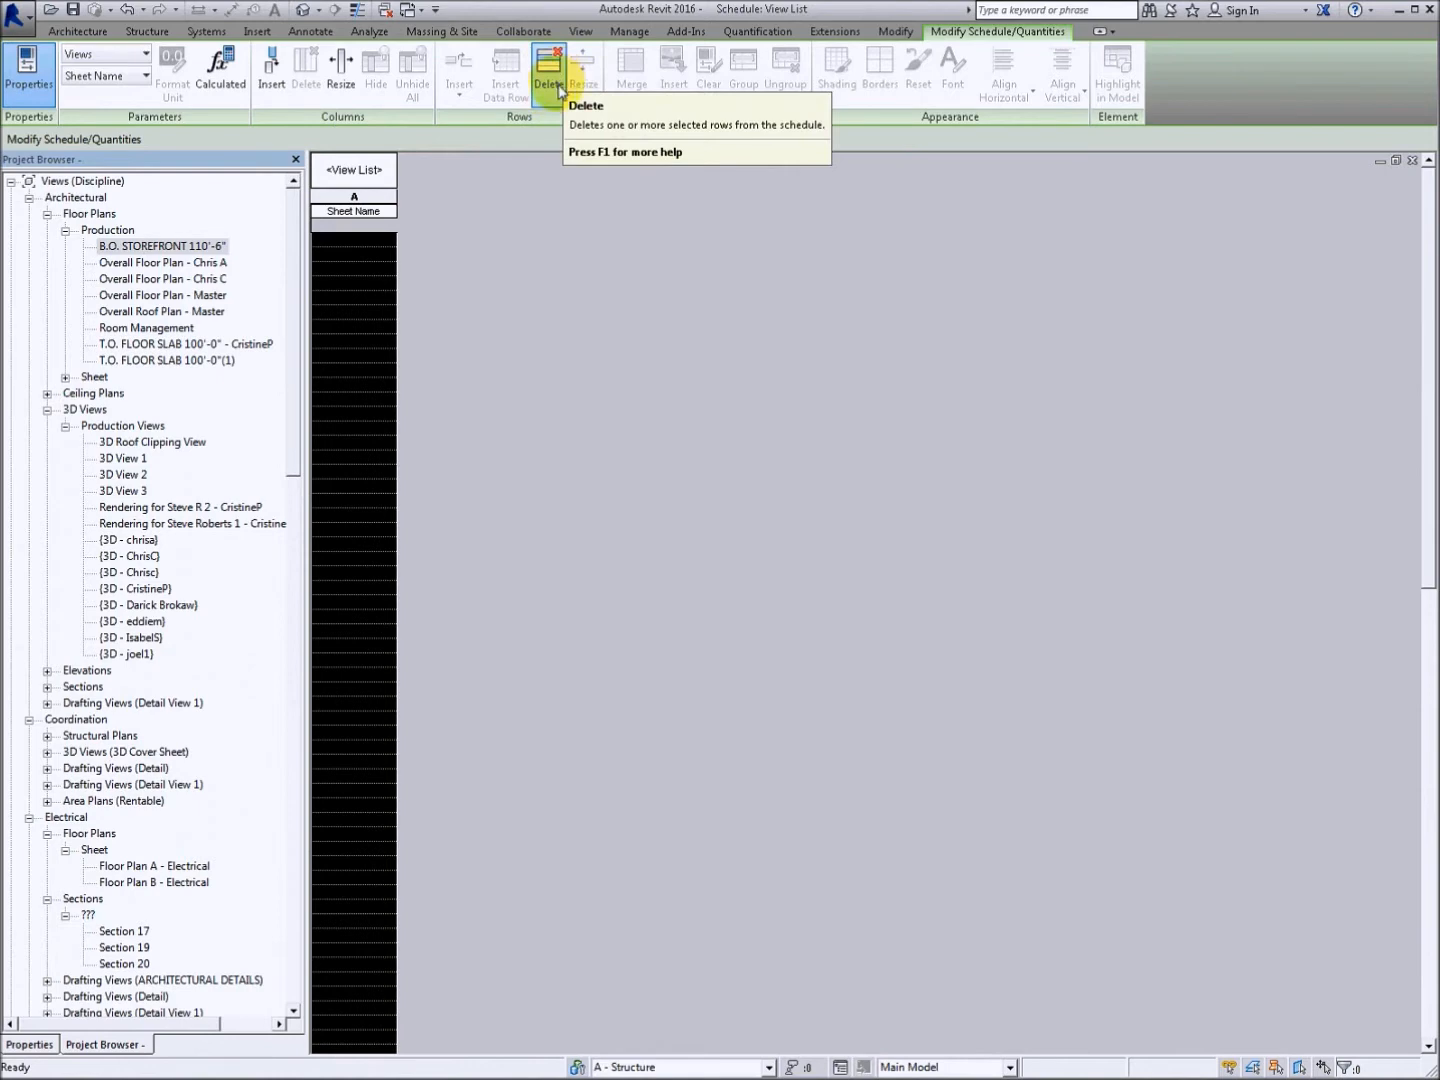
pyautogui.click(548, 70)
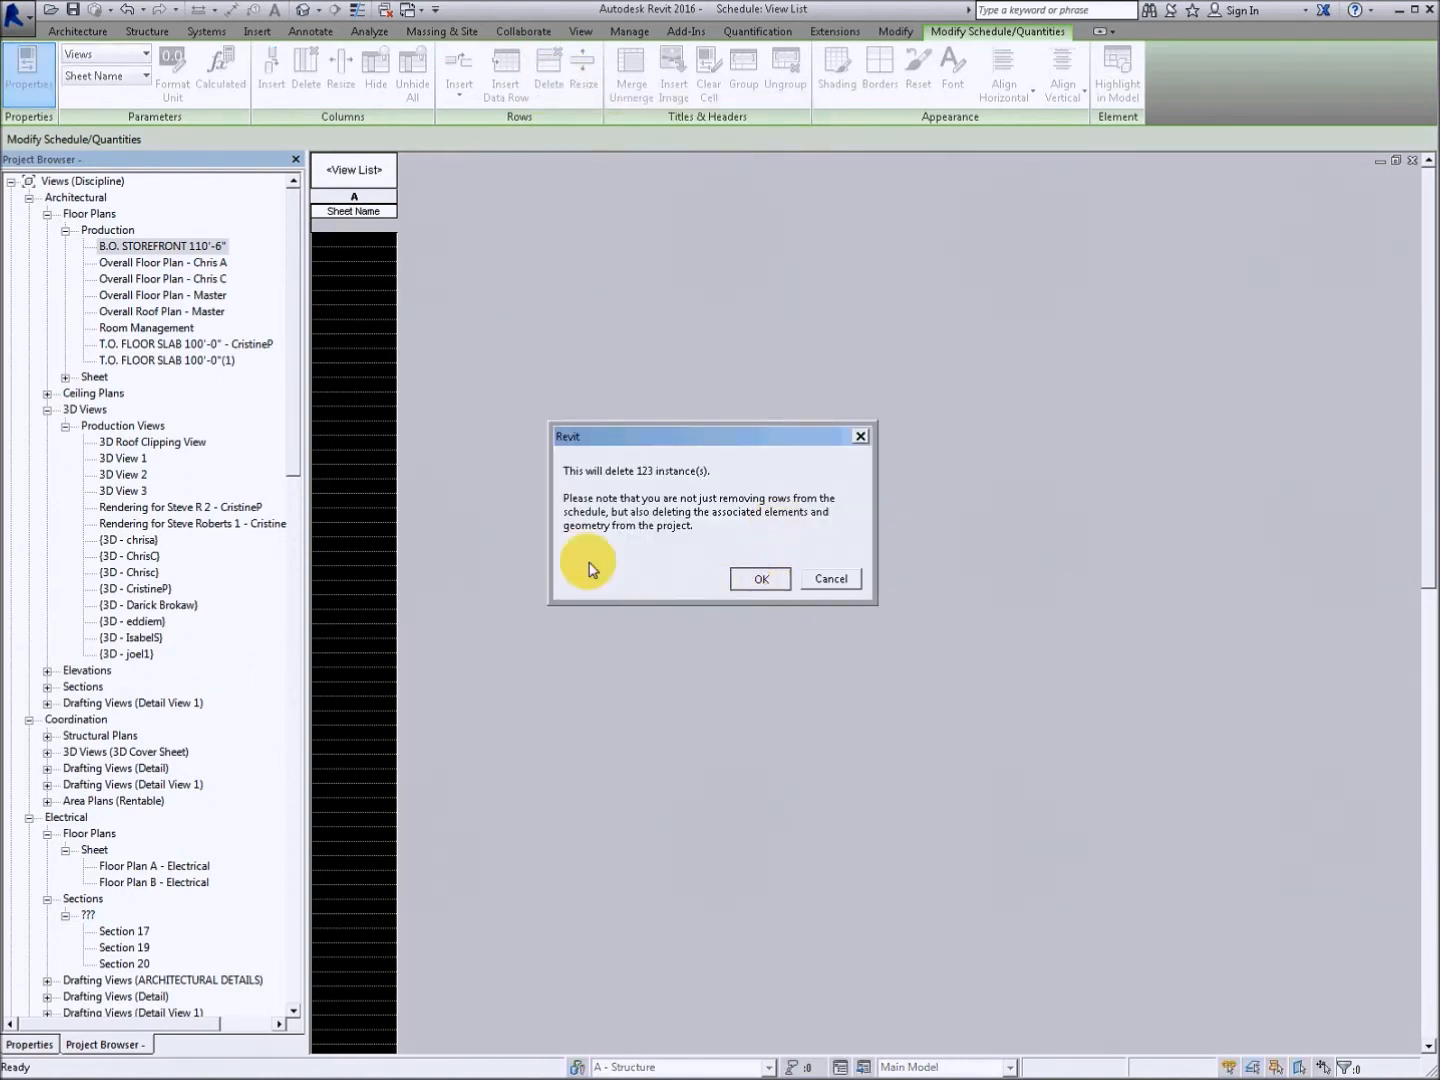
pyautogui.moveTo(156, 716)
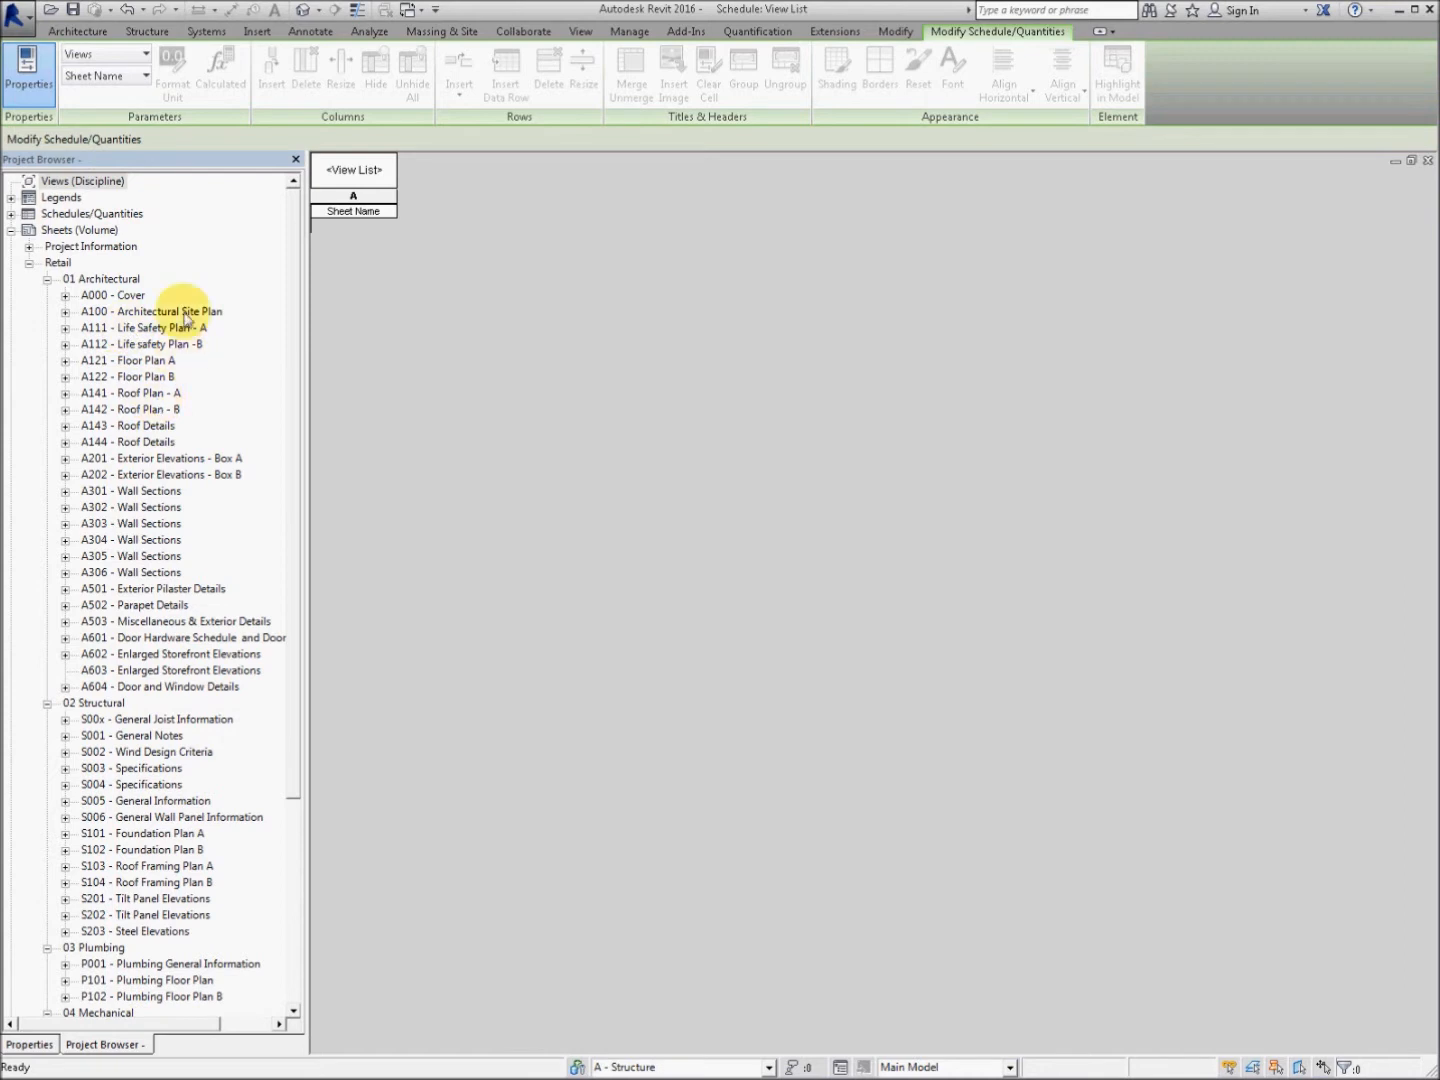
pyautogui.moveTo(198, 248)
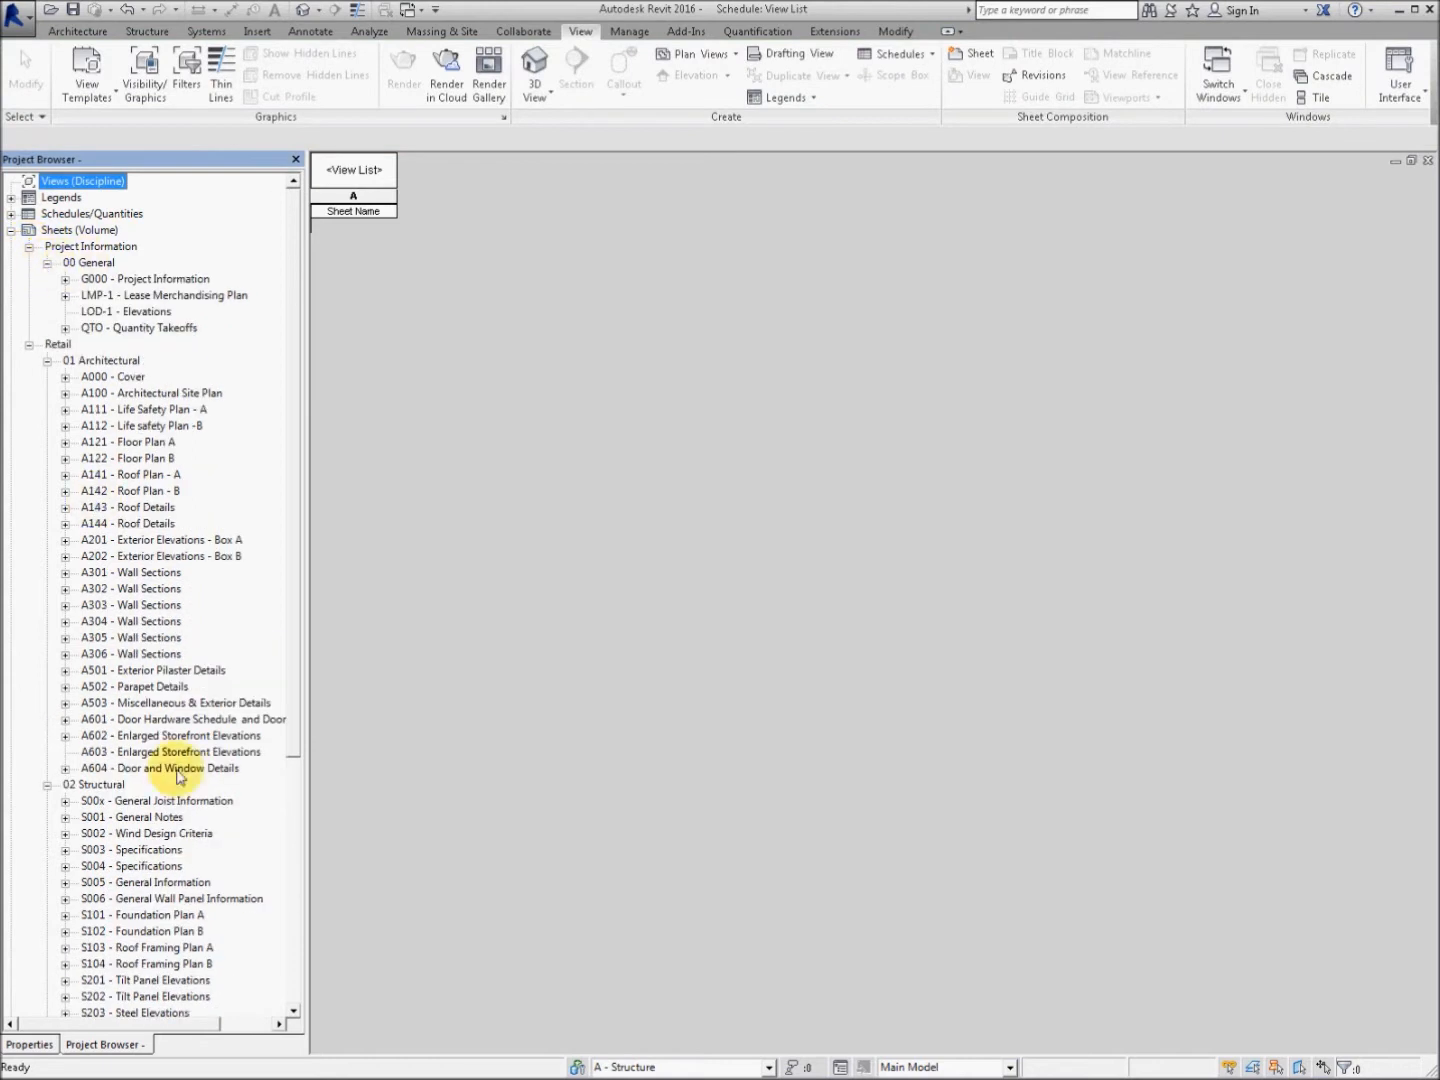
# Step: Select sheets in the Project Browser, starting with G000 - Project Information
pyautogui.click(144, 278)
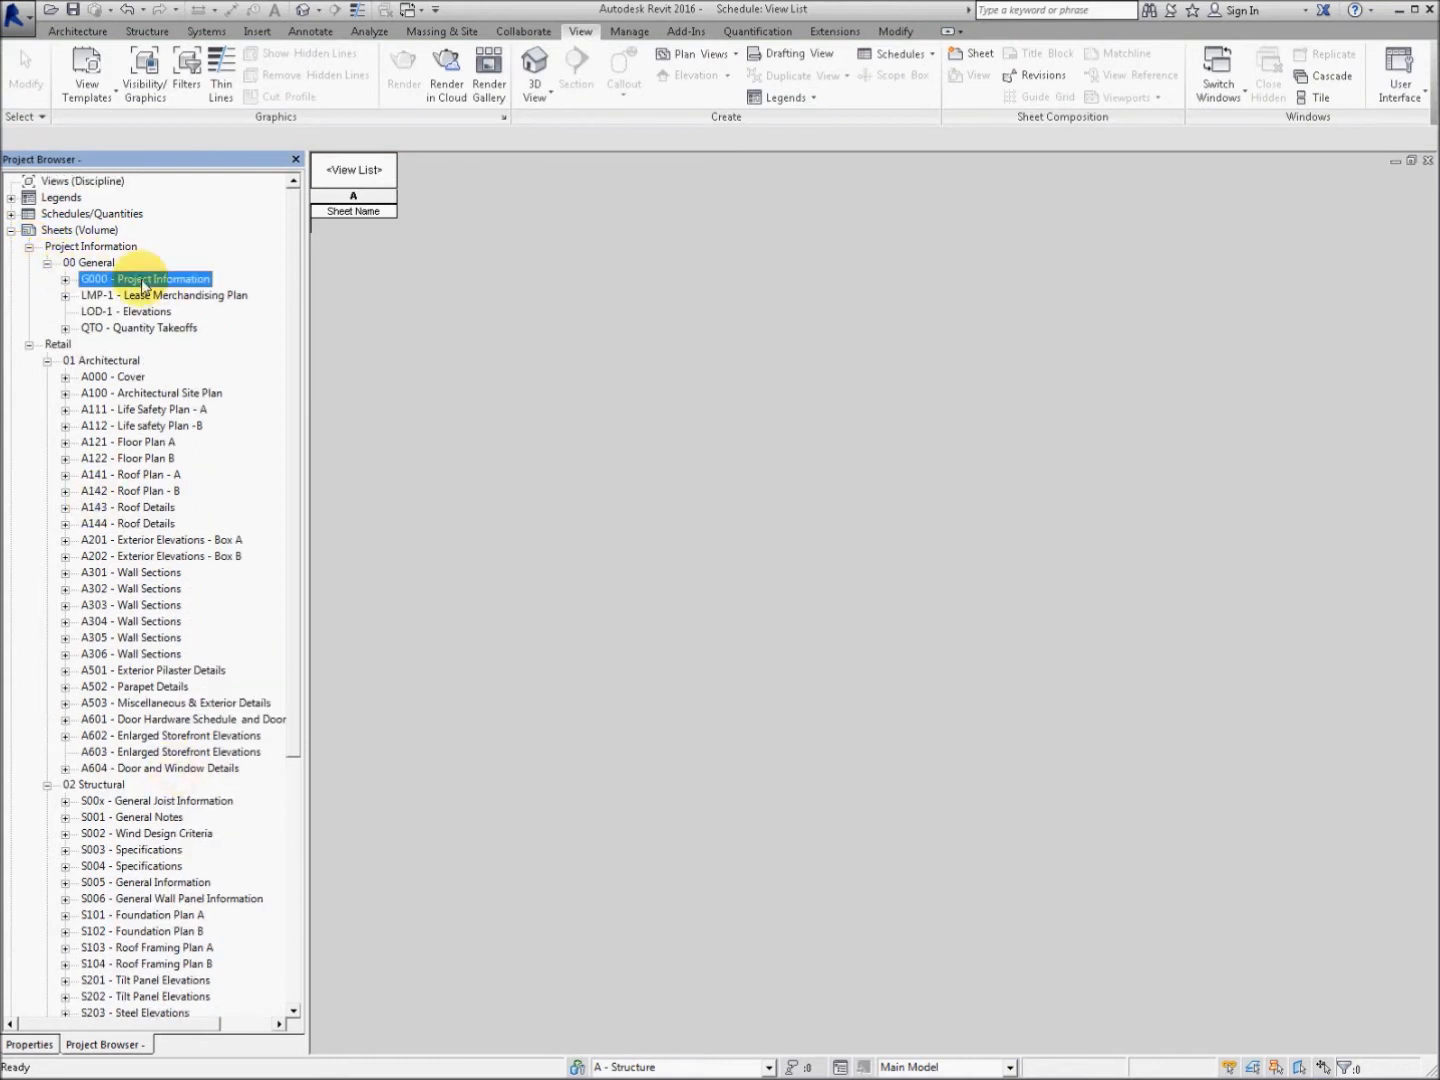
pyautogui.click(140, 328)
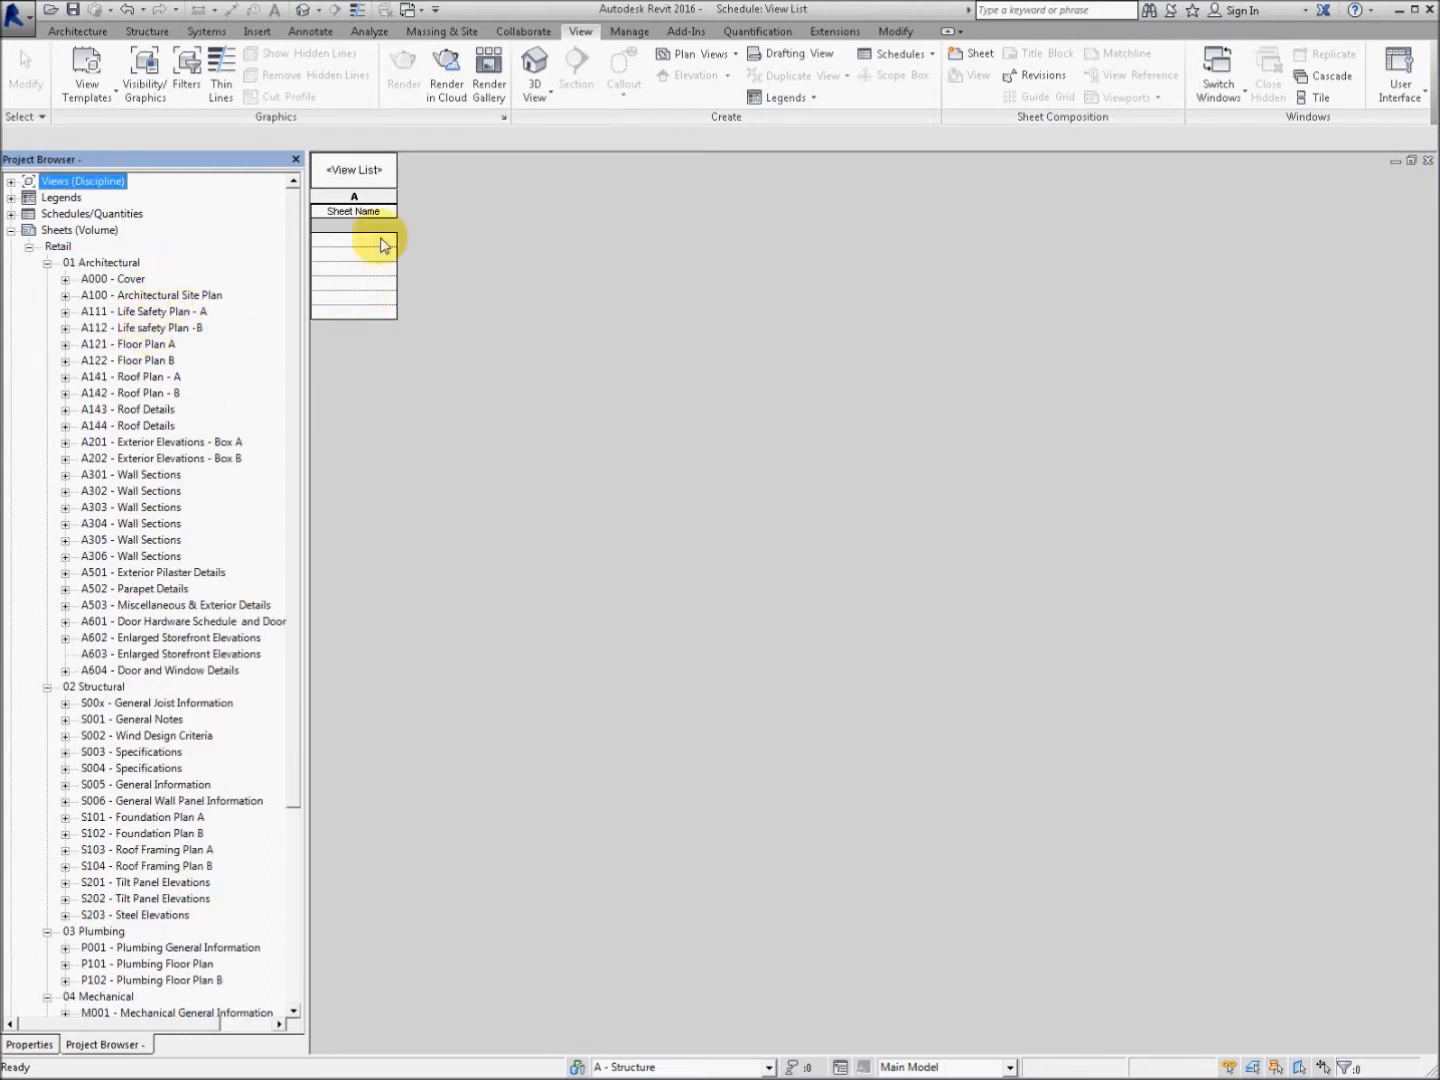
pyautogui.click(380, 244)
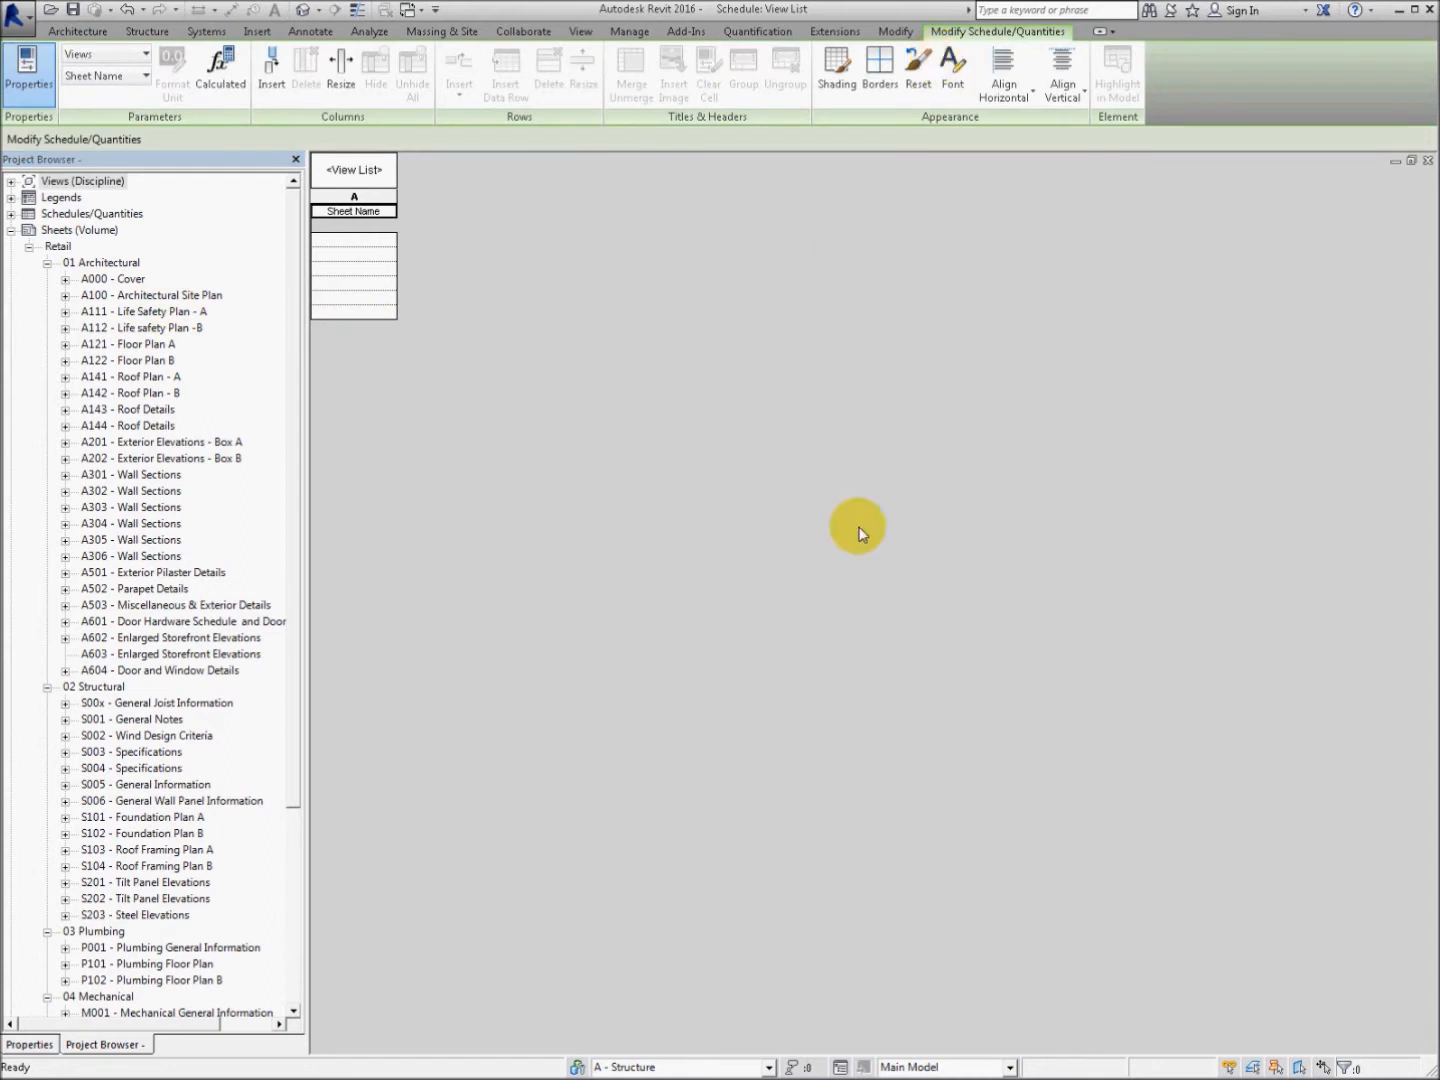
pyautogui.click(580, 32)
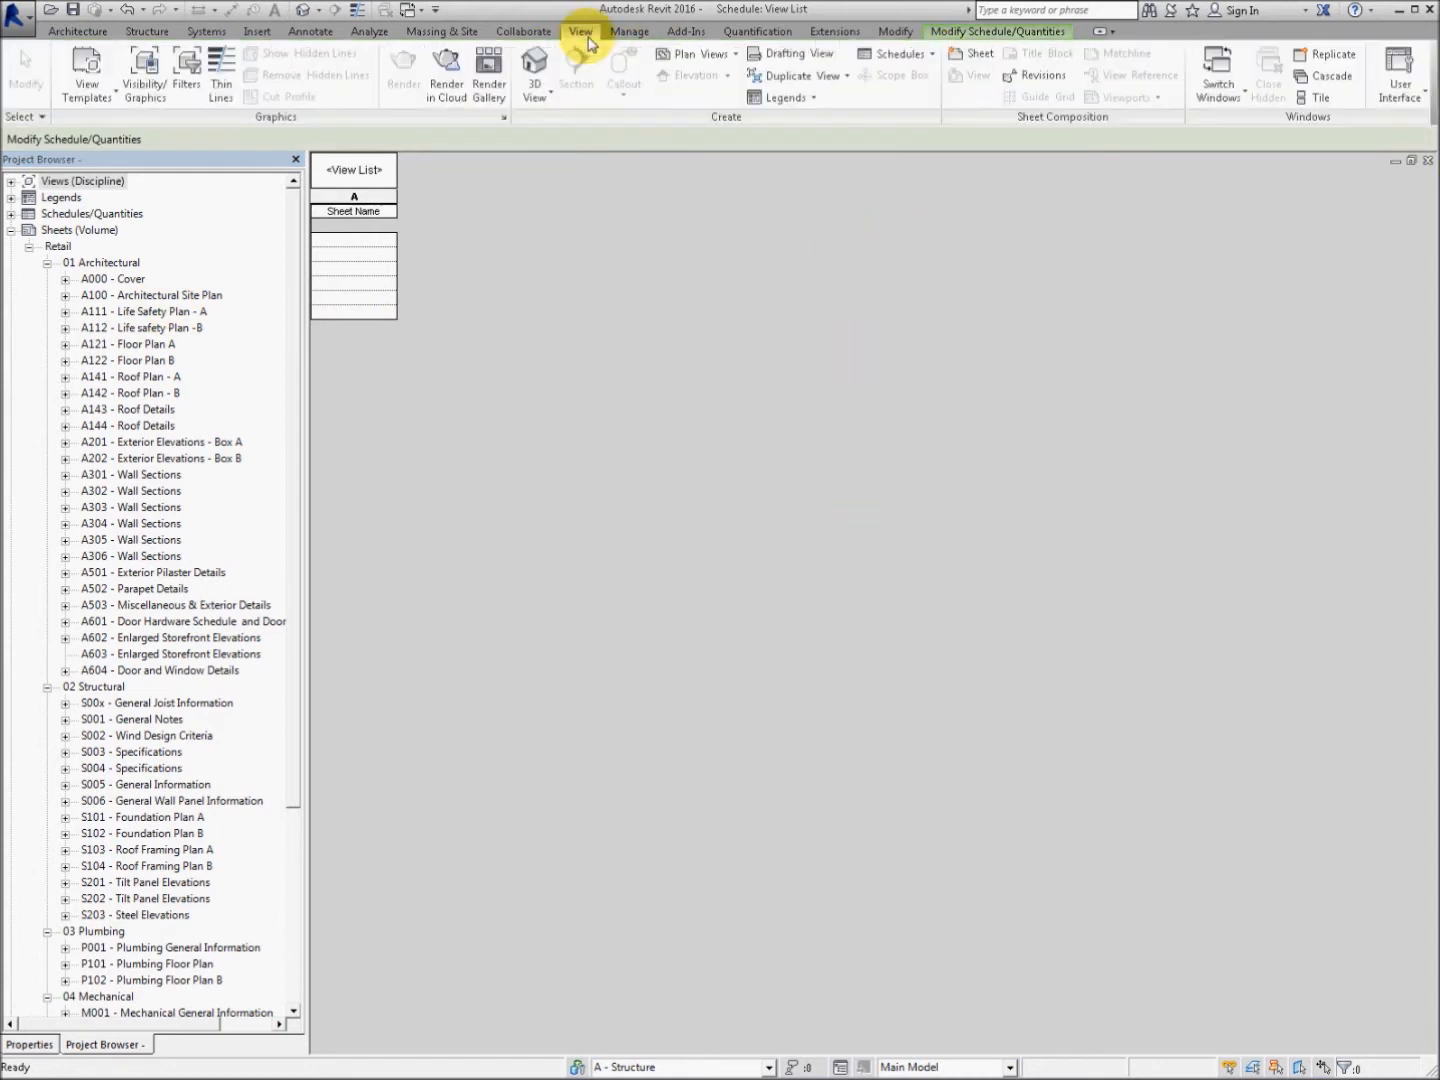
# Step: Create a Sheet List schedule of sheet names and delete all its rows
pyautogui.click(892, 52)
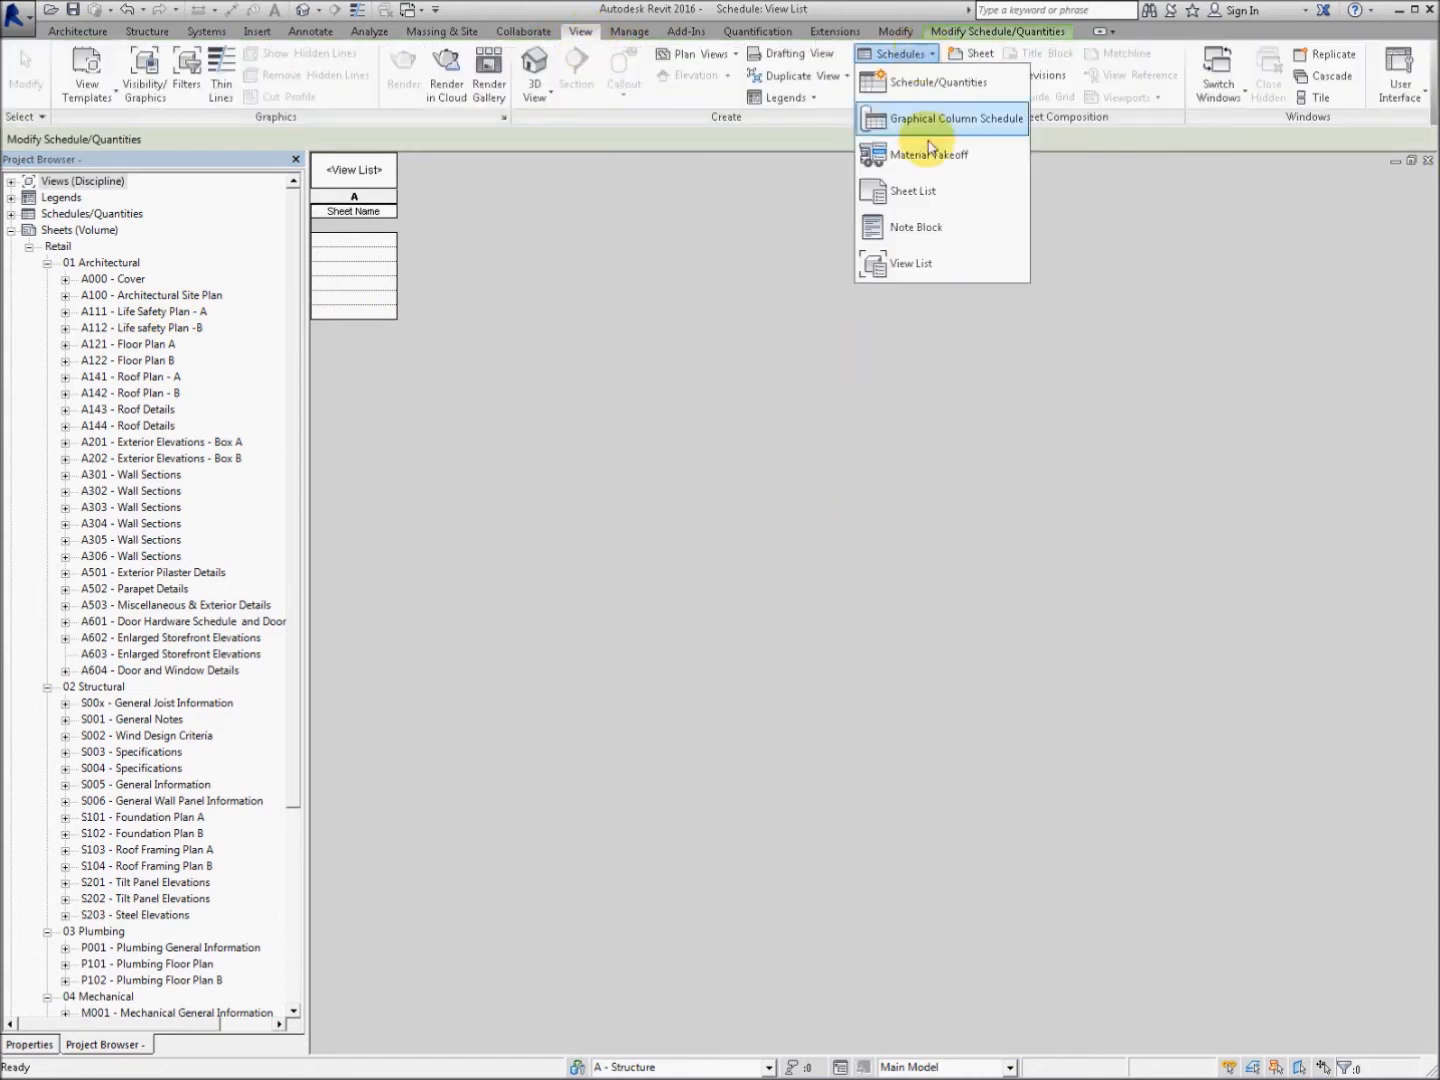
pyautogui.moveTo(948, 192)
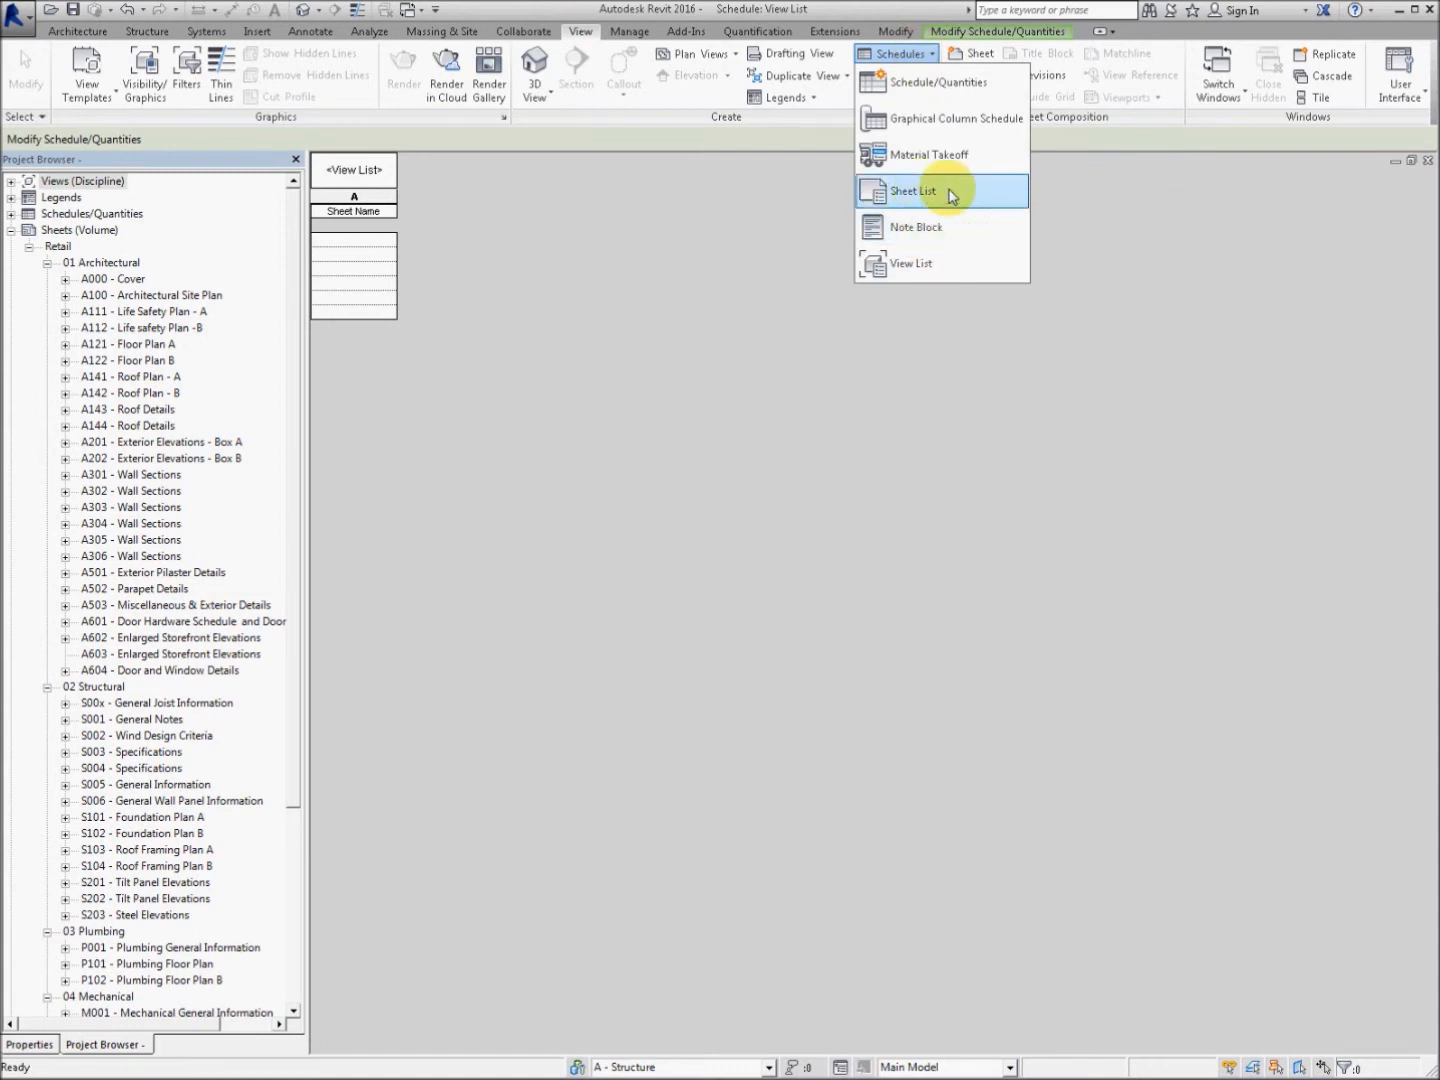
pyautogui.click(912, 192)
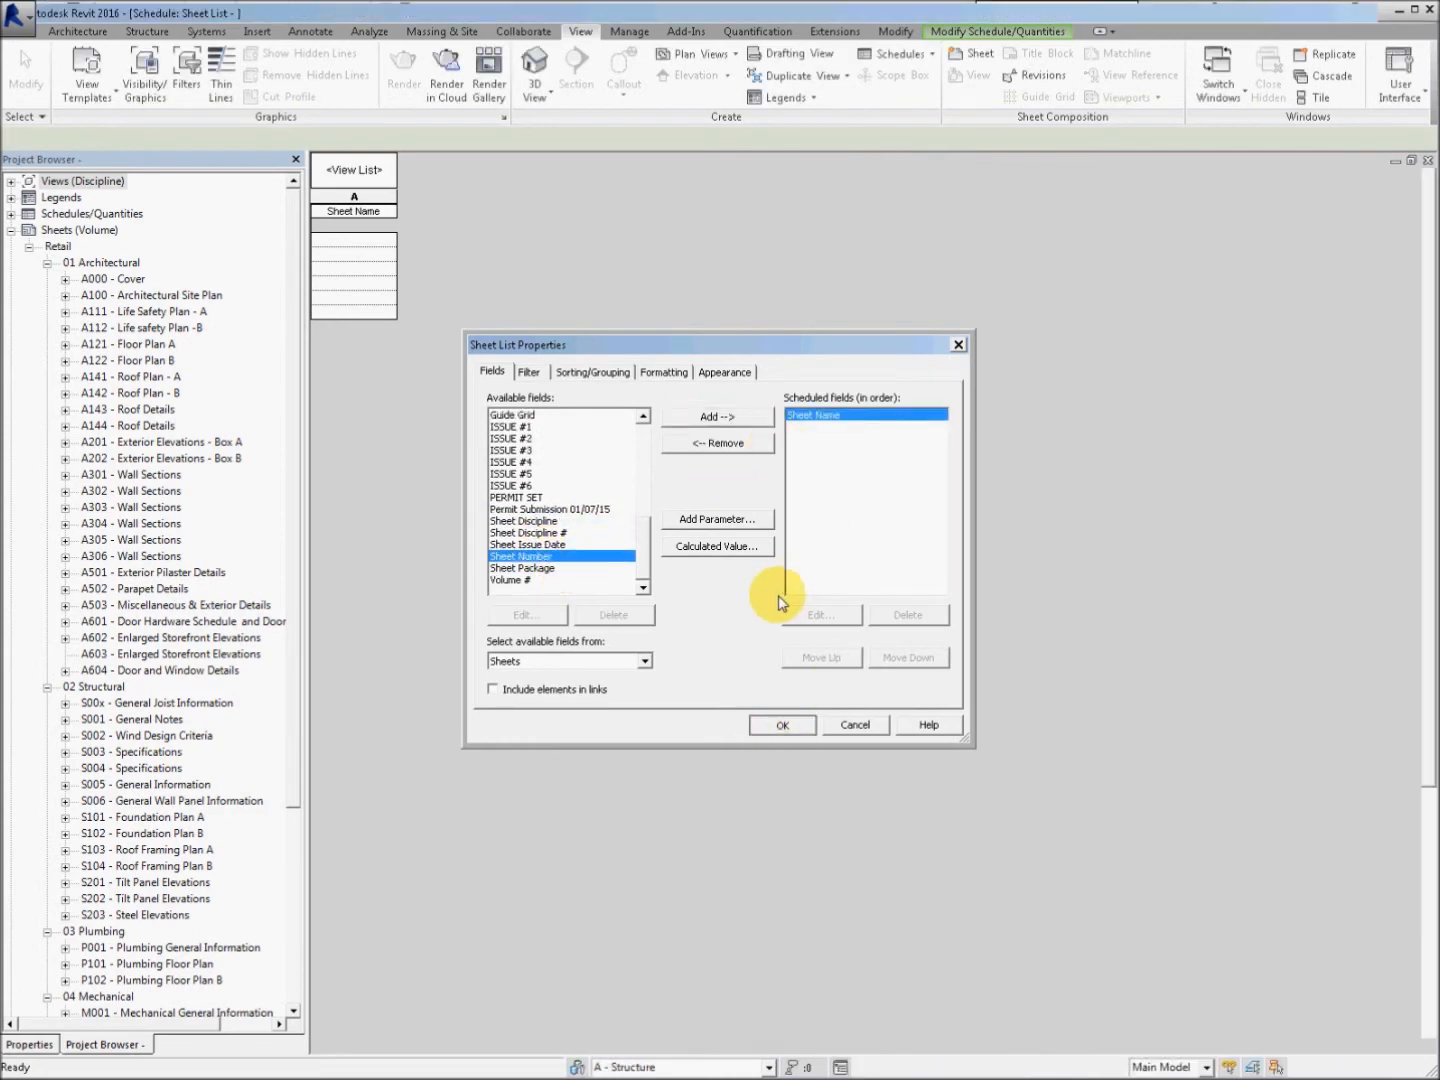
pyautogui.click(782, 724)
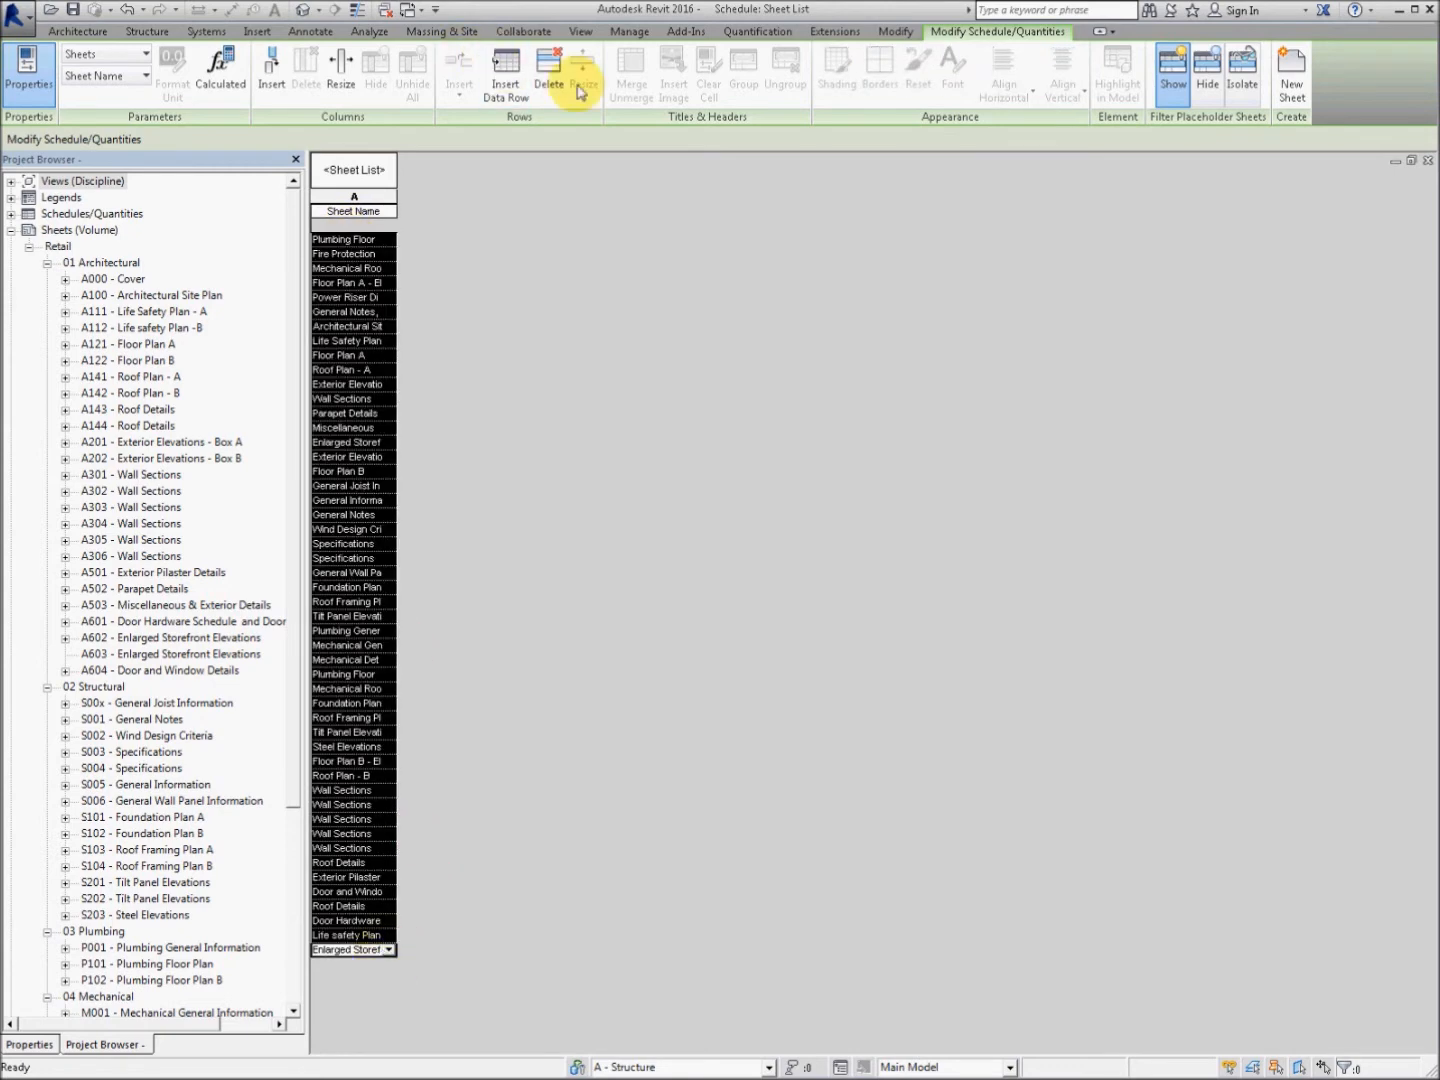
pyautogui.click(548, 70)
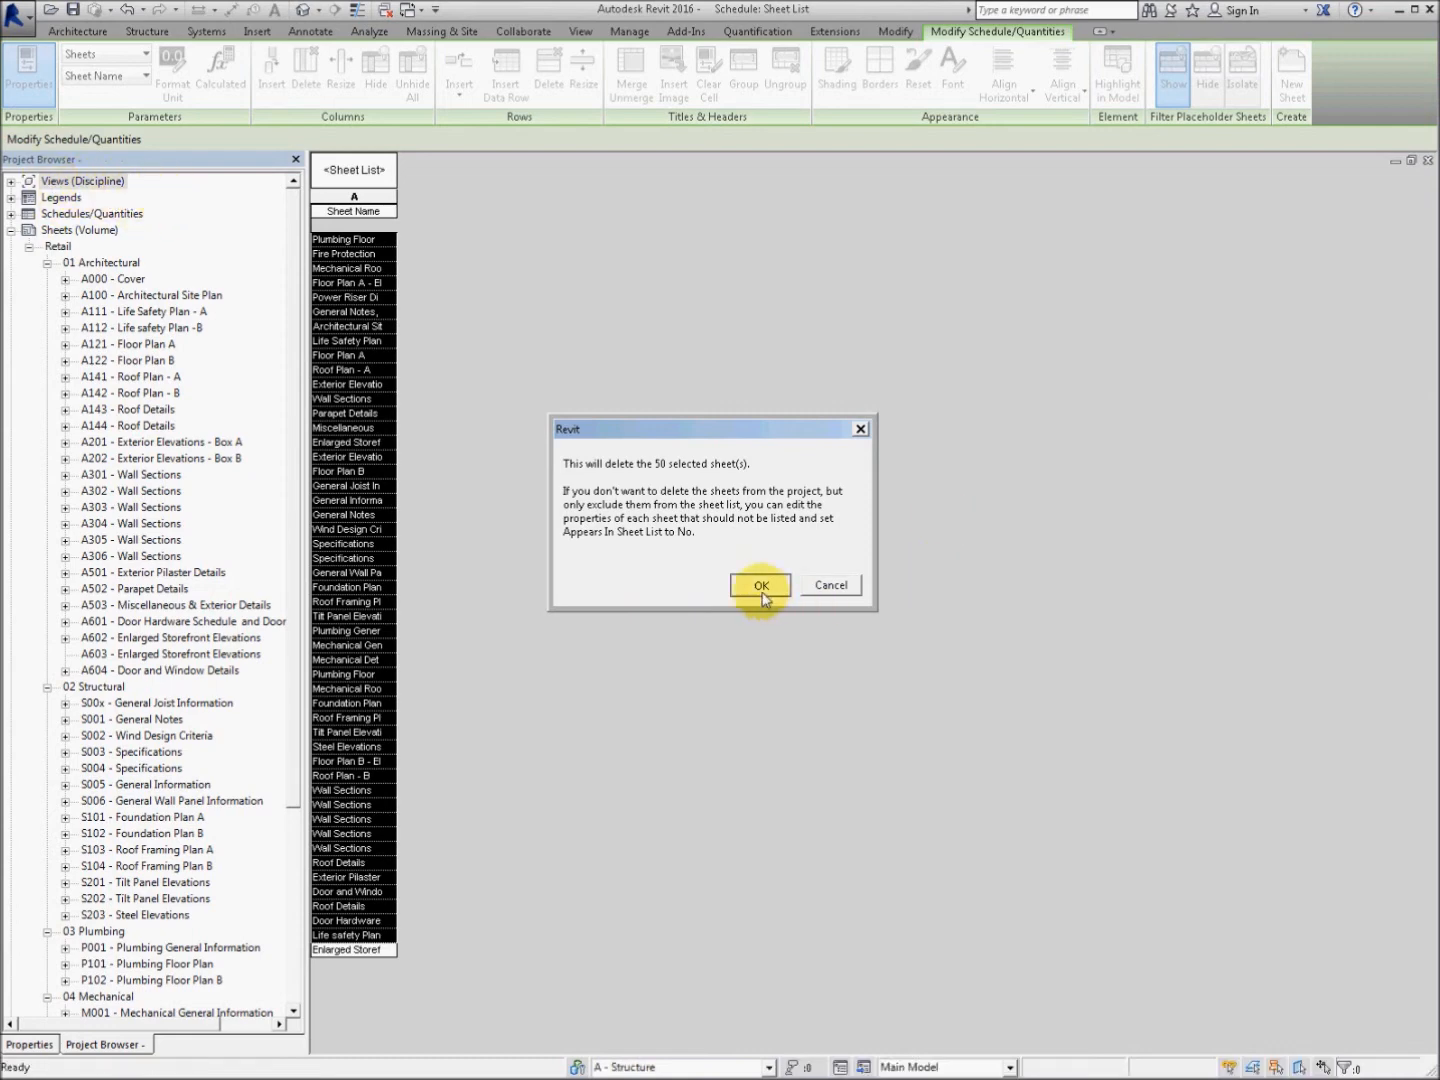
# Step: Confirm deleting the 50 sheets, then delete the remaining A000 - Cover sheet
pyautogui.click(760, 584)
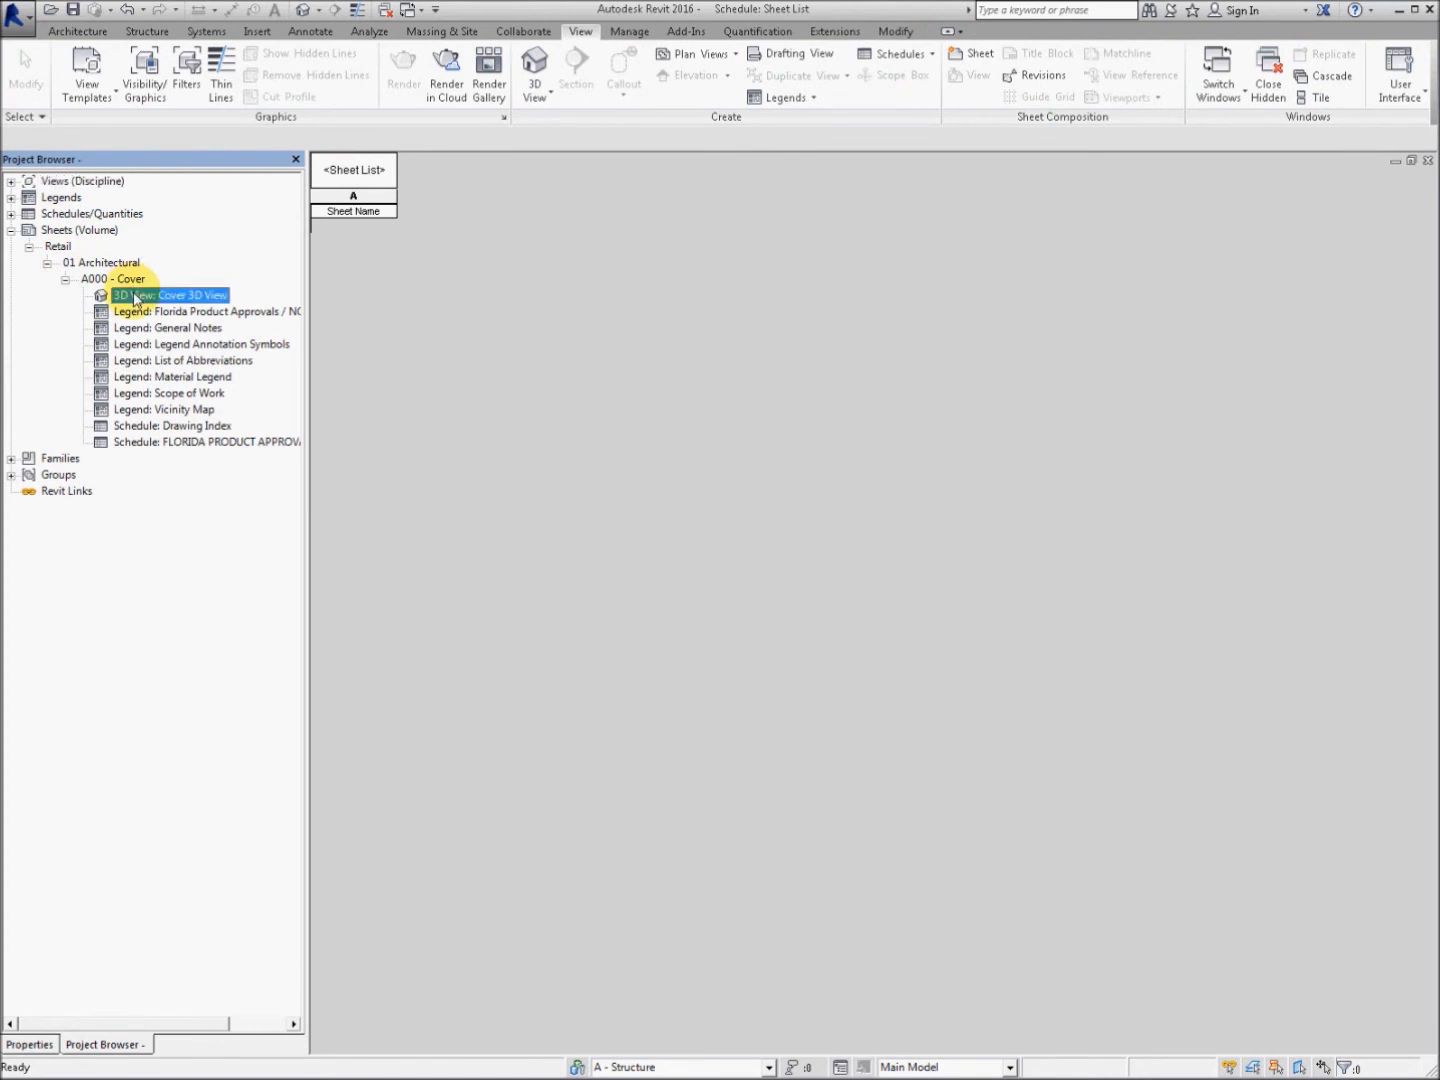
pyautogui.rightClick(112, 278)
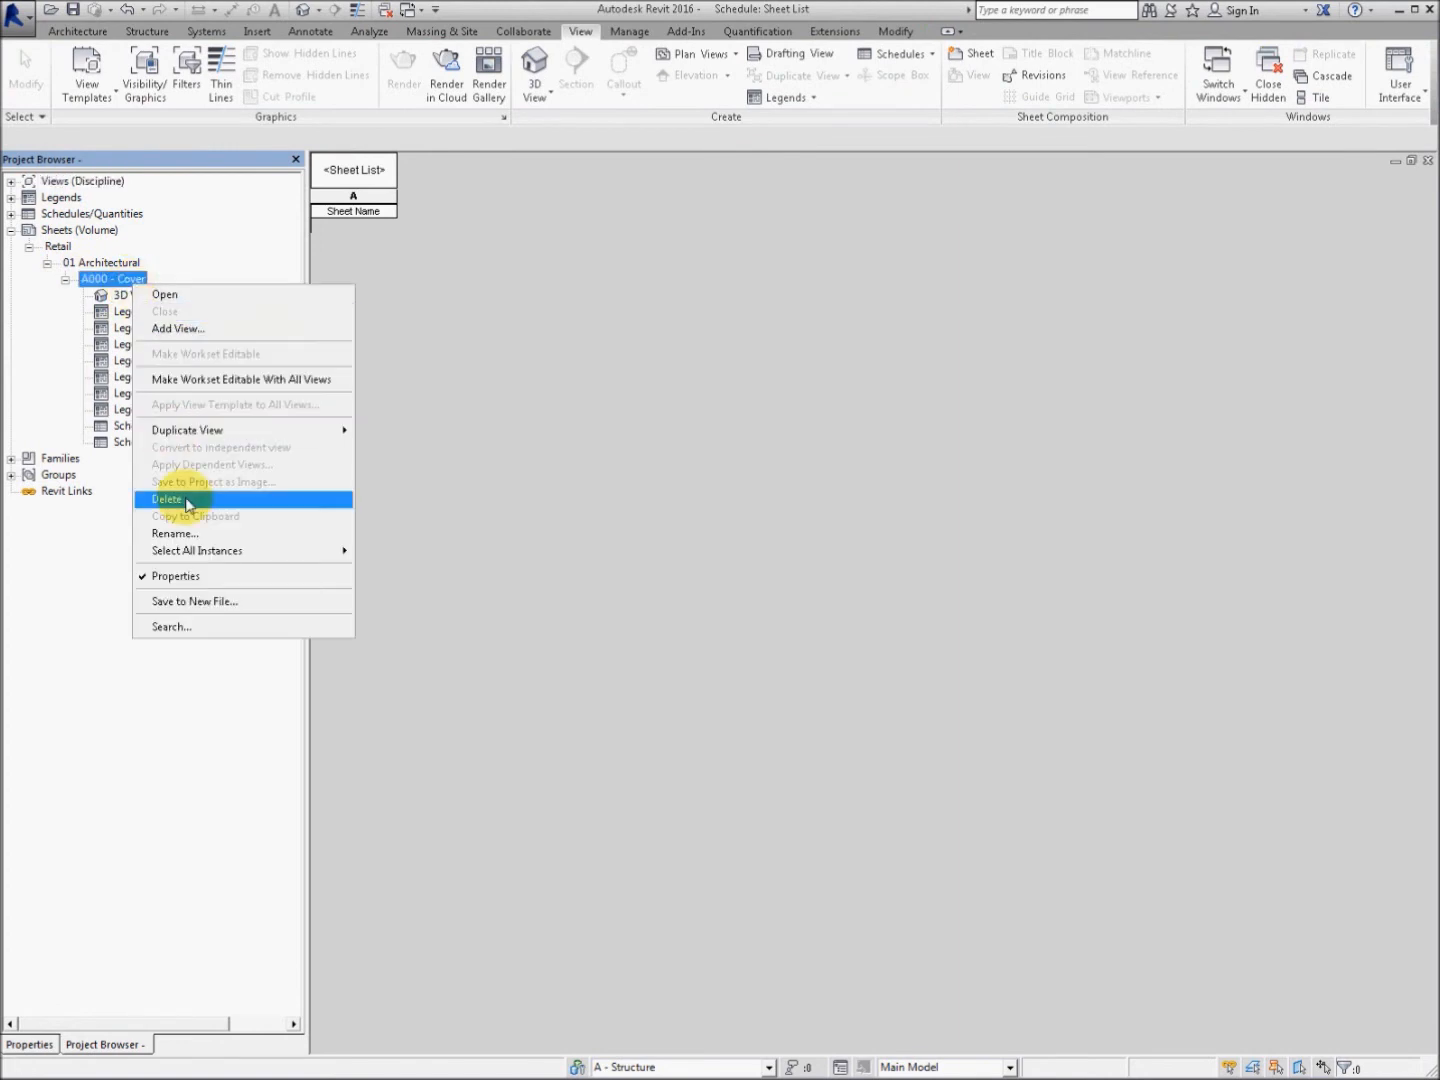
pyautogui.click(168, 500)
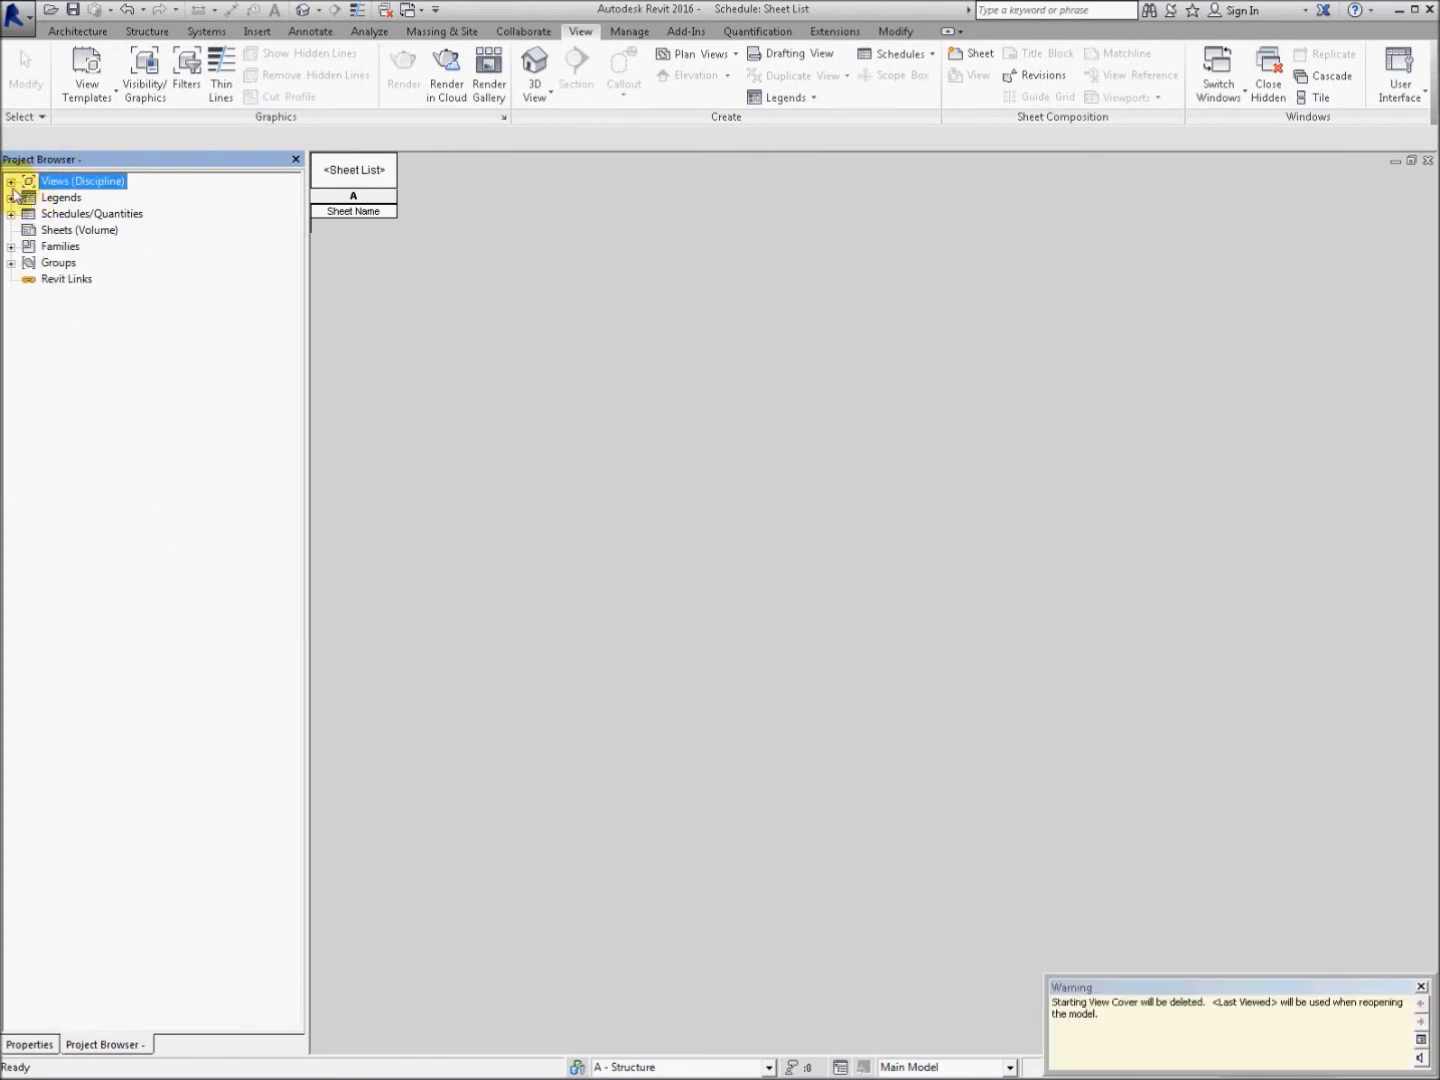
pyautogui.click(12, 180)
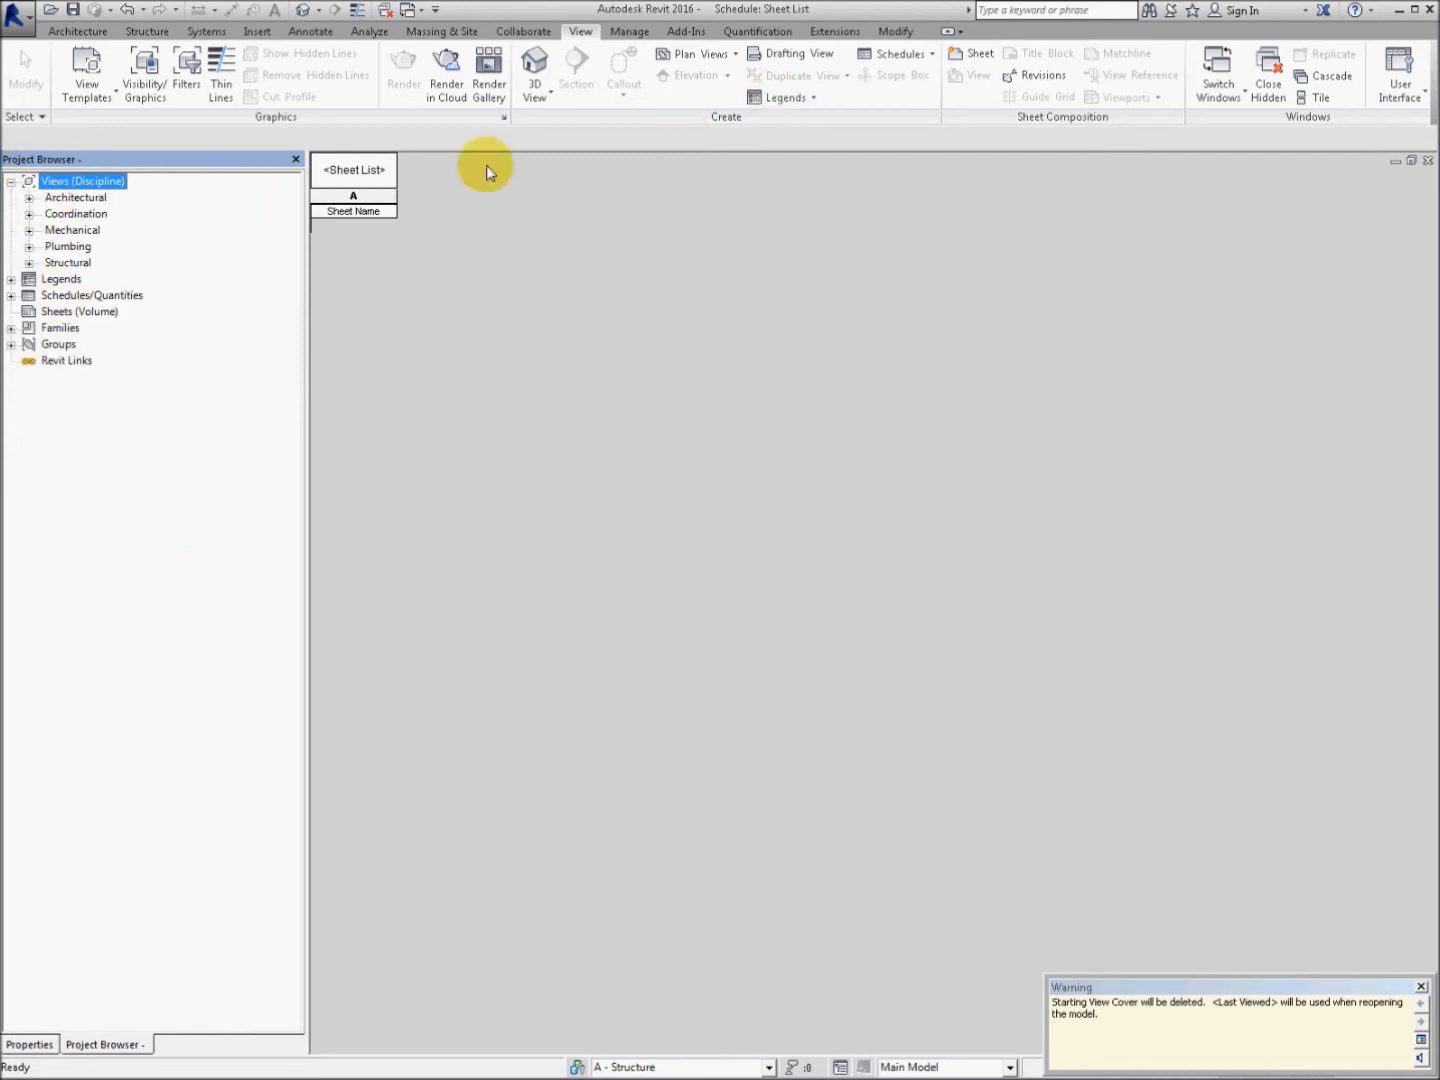
pyautogui.moveTo(88, 338)
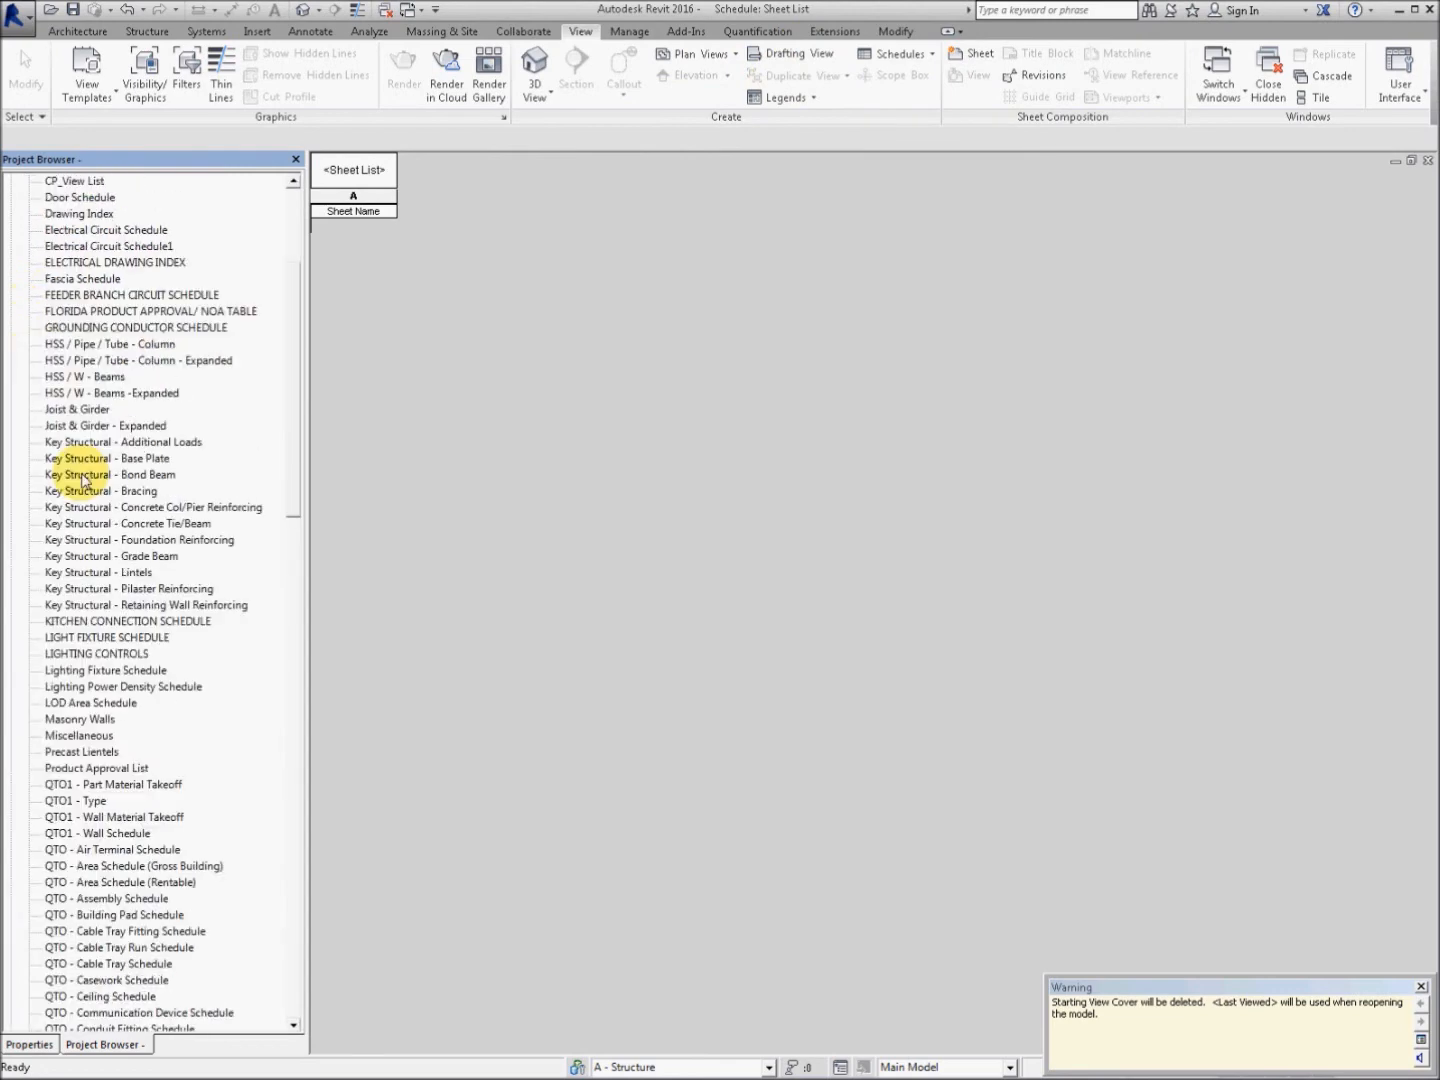
# Step: Review remaining views and schedules and reopen the View List for editing
pyautogui.scroll(-3)
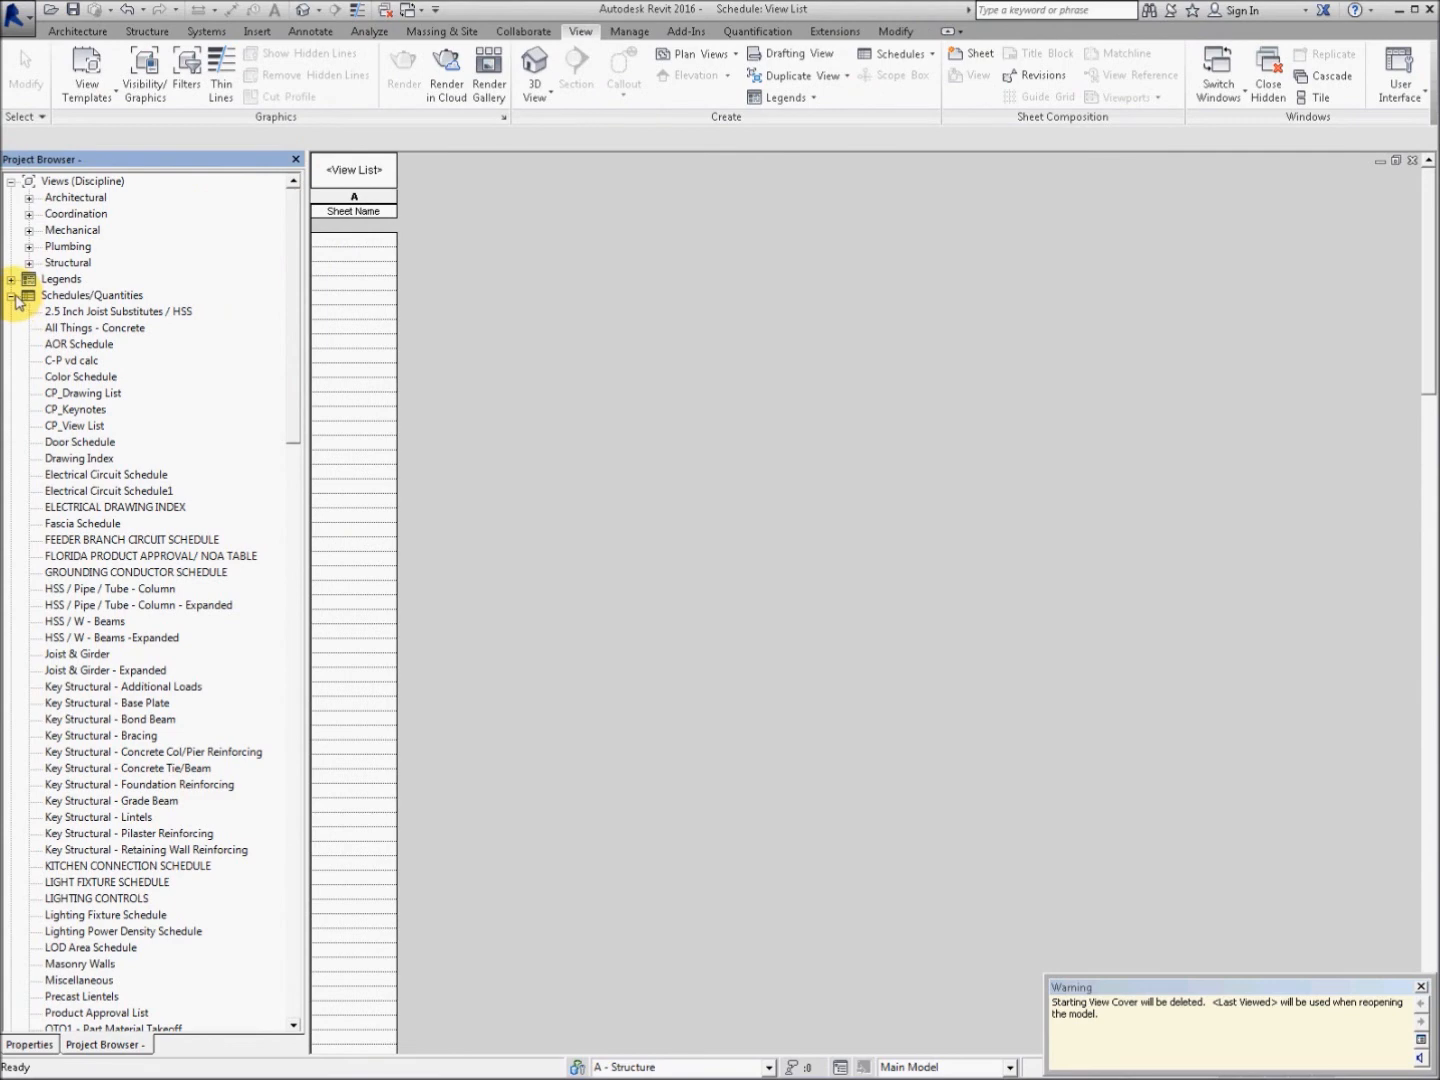
pyautogui.click(12, 296)
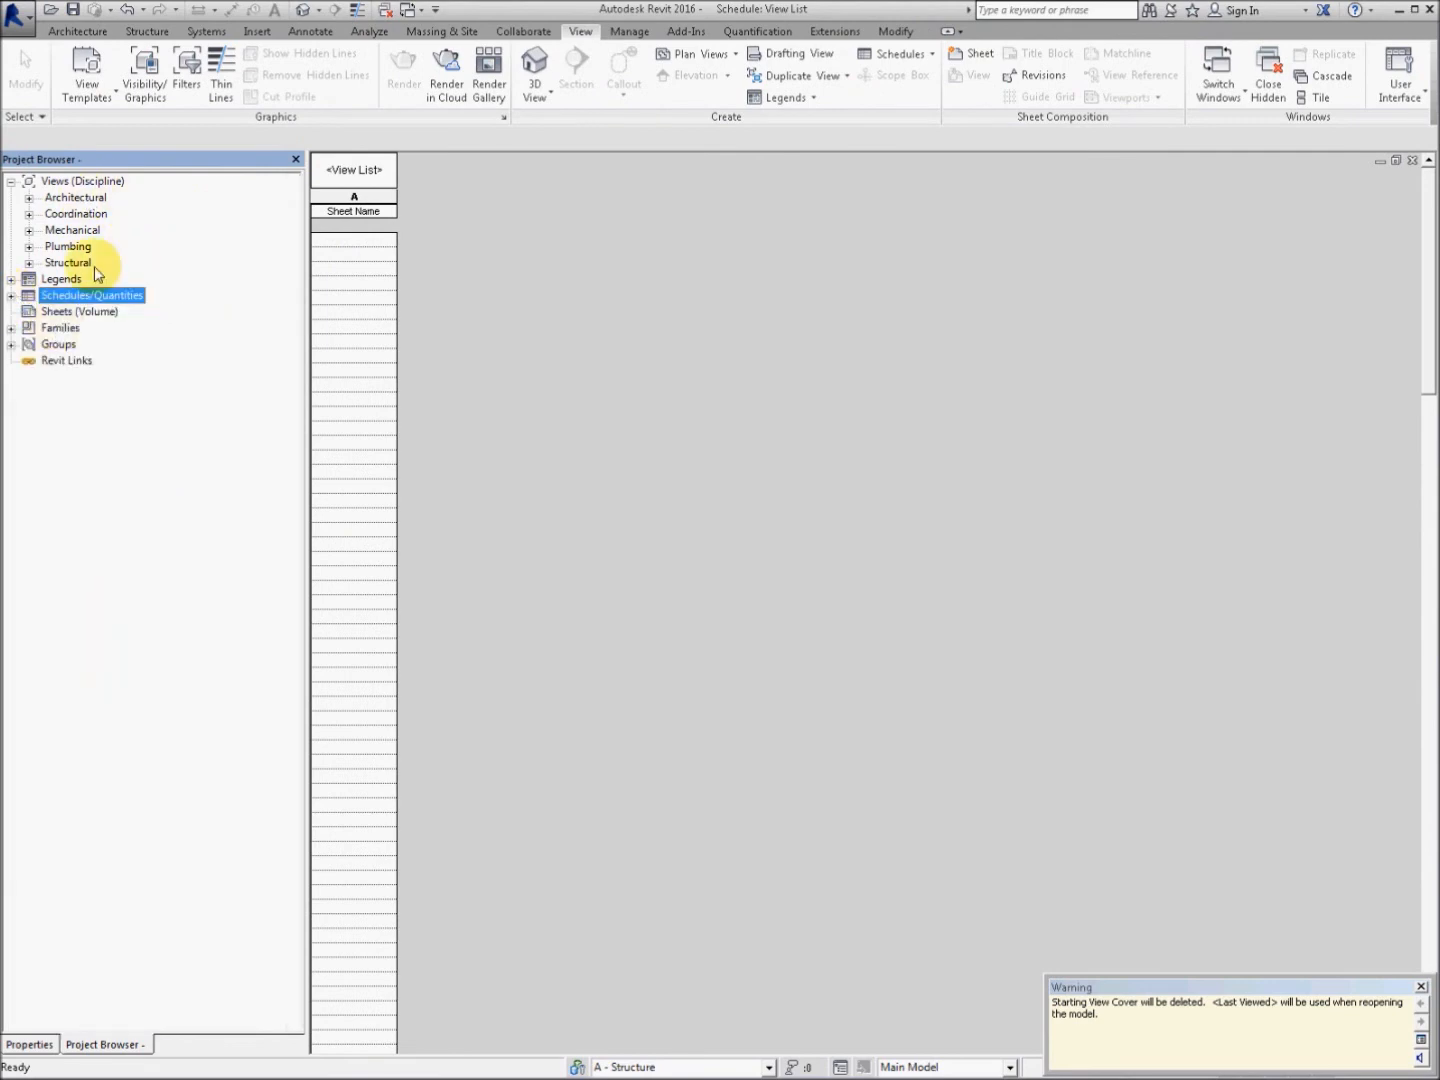
pyautogui.click(352, 240)
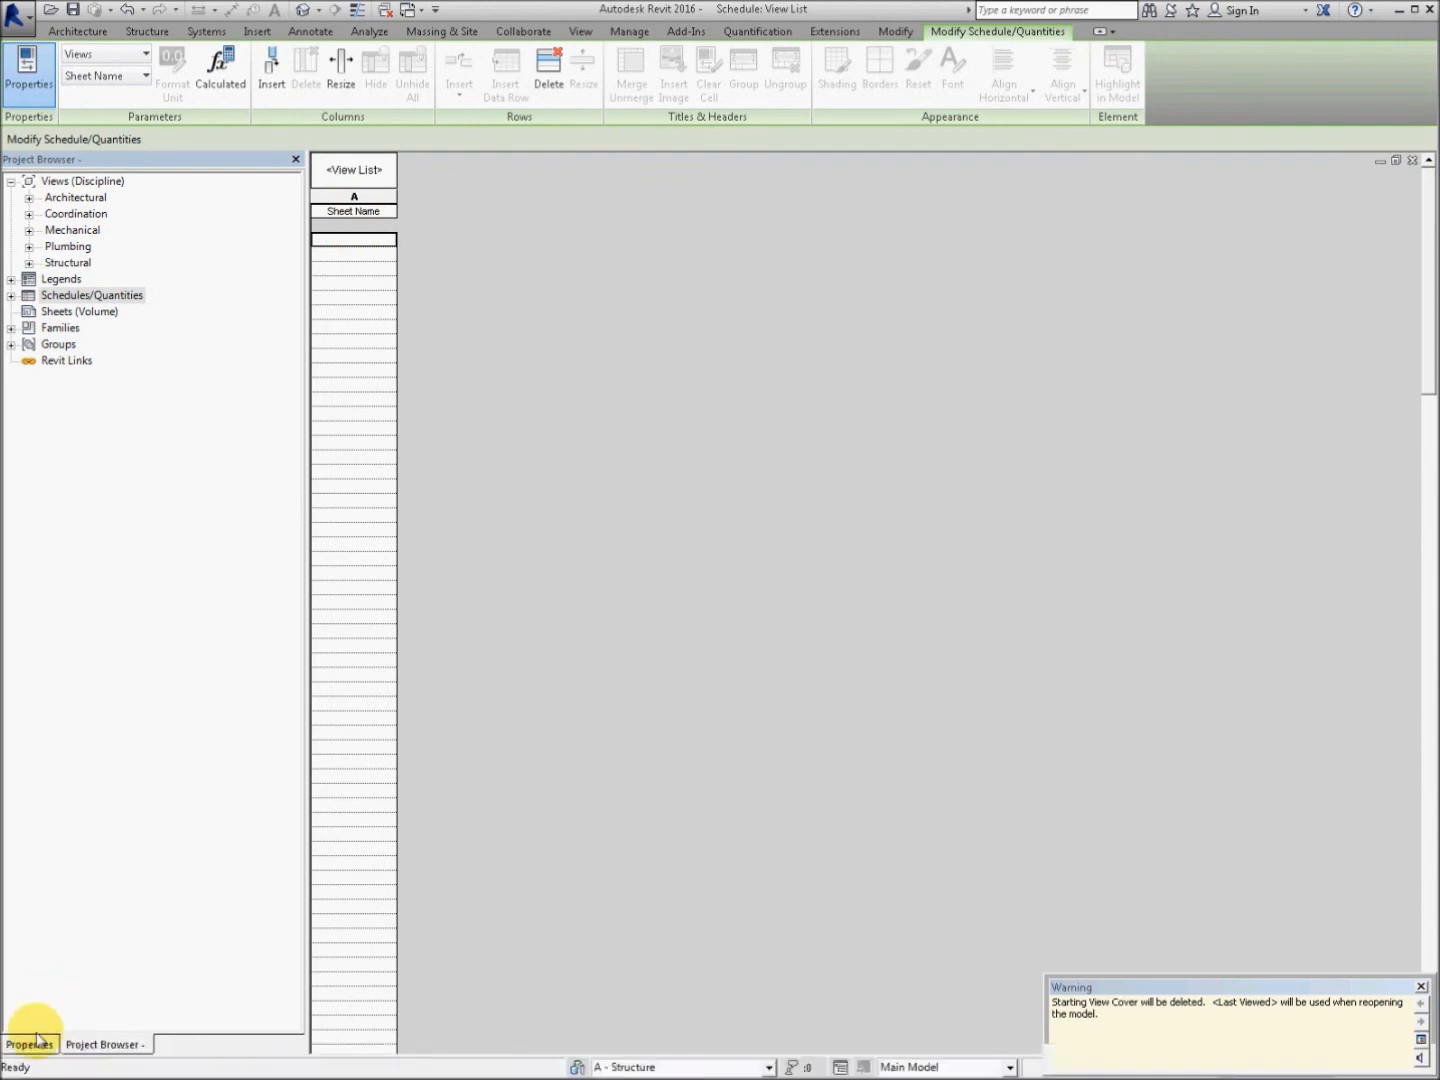
# Step: Set the View List filter to (none) so all remaining views are listed
pyautogui.click(30, 1044)
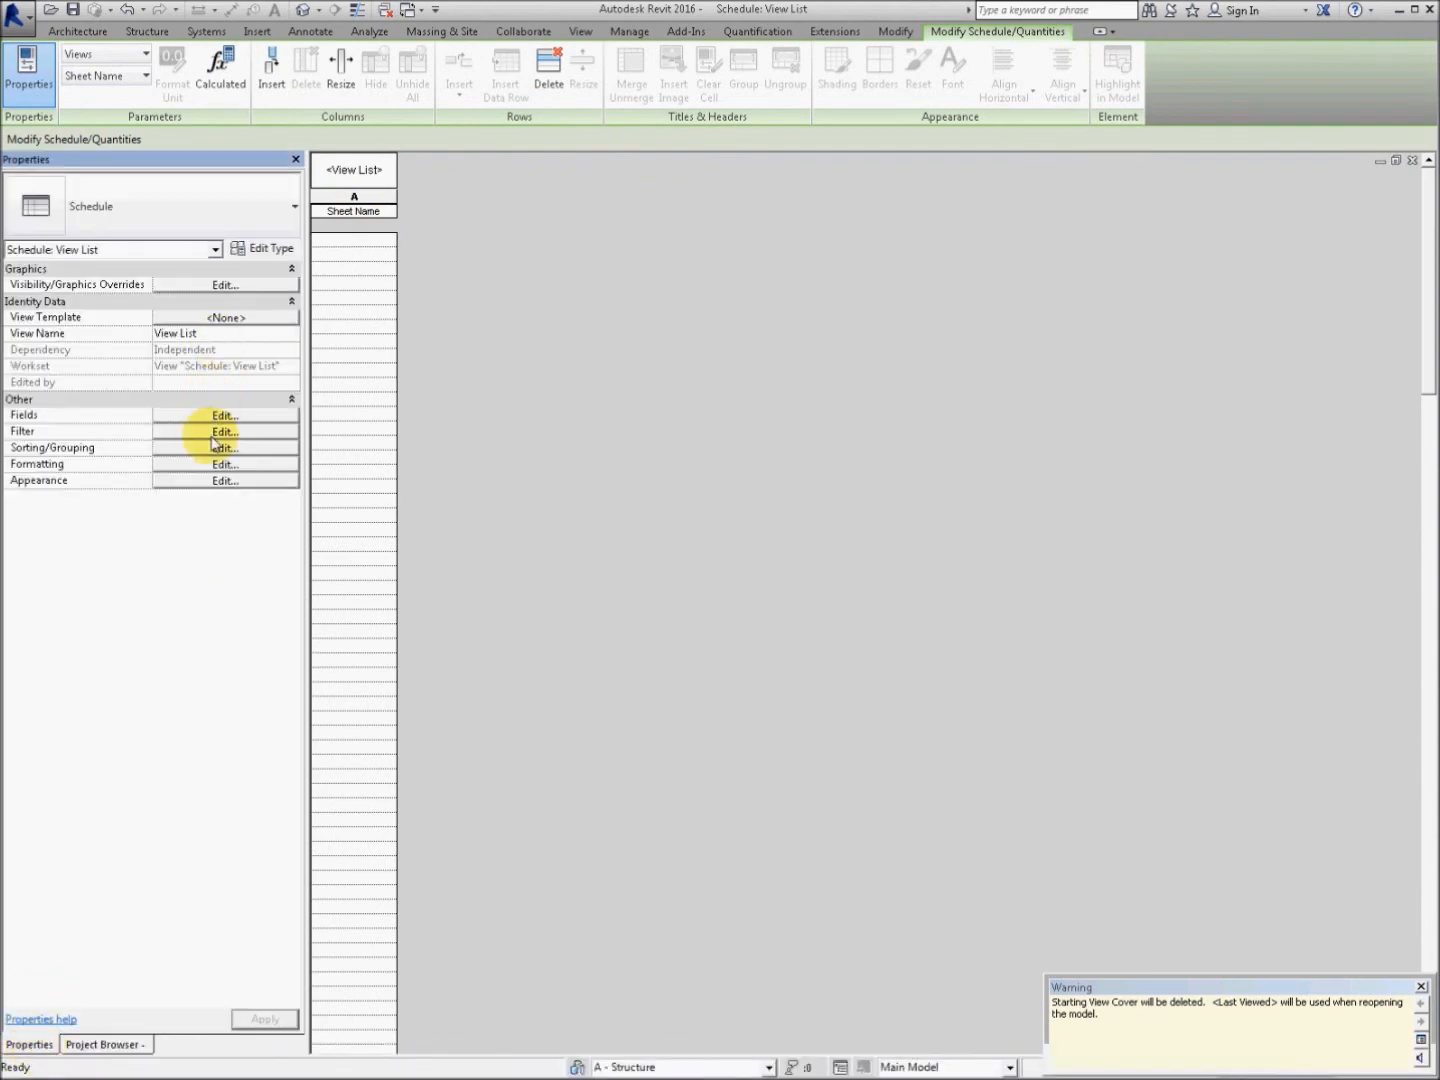
pyautogui.click(224, 432)
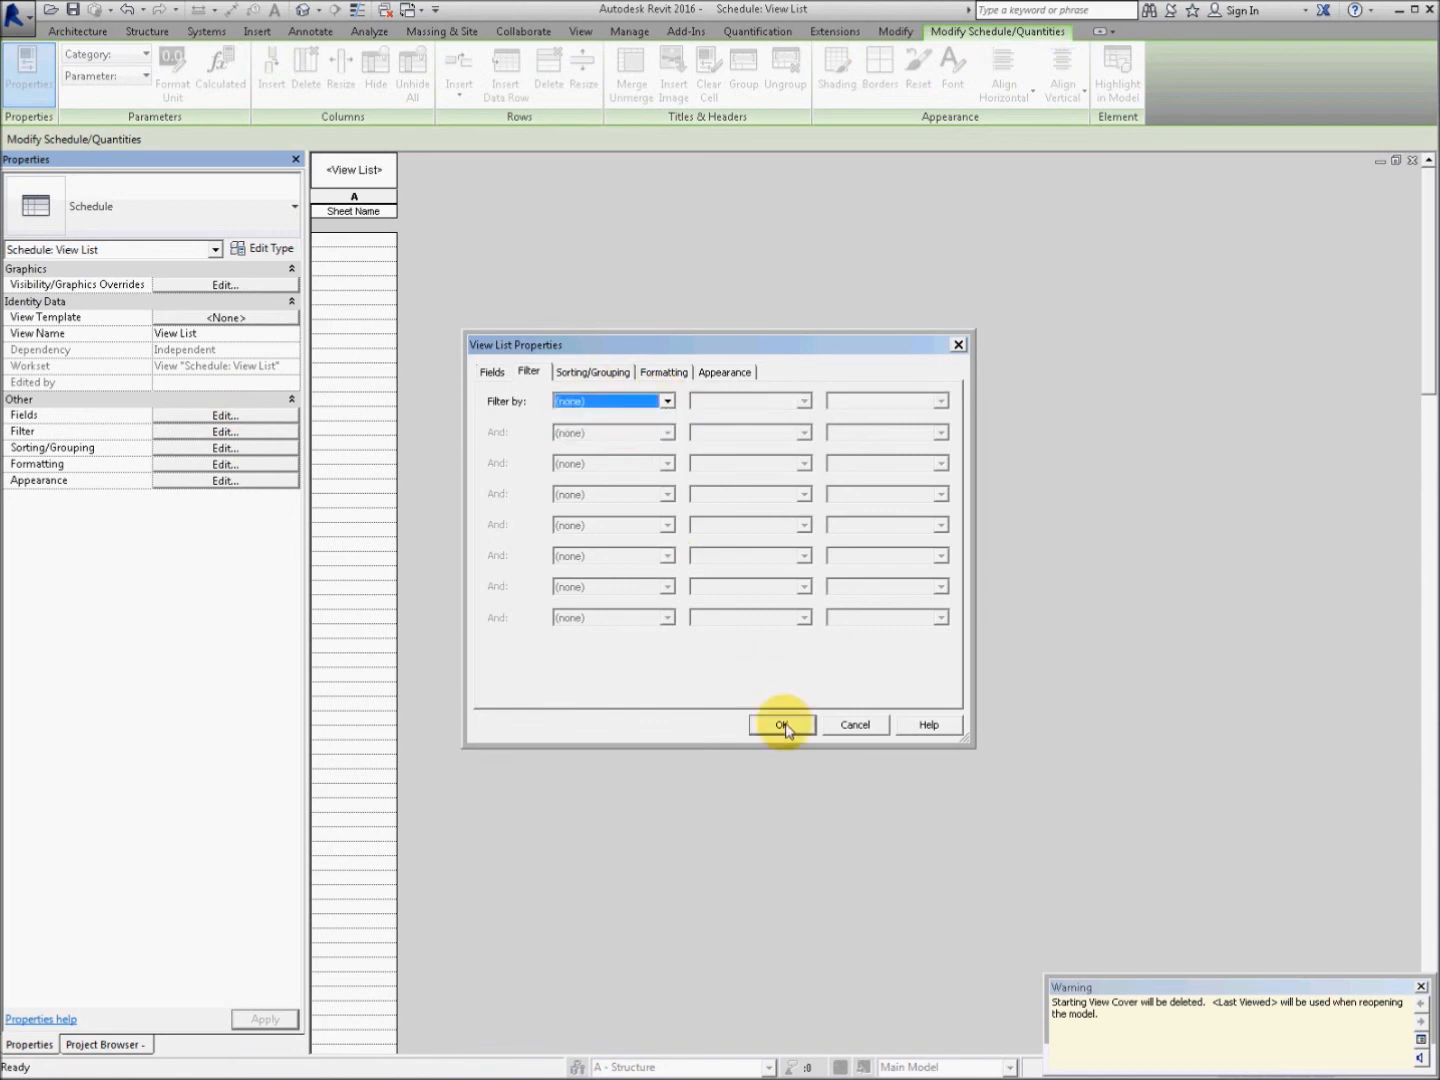
pyautogui.click(782, 724)
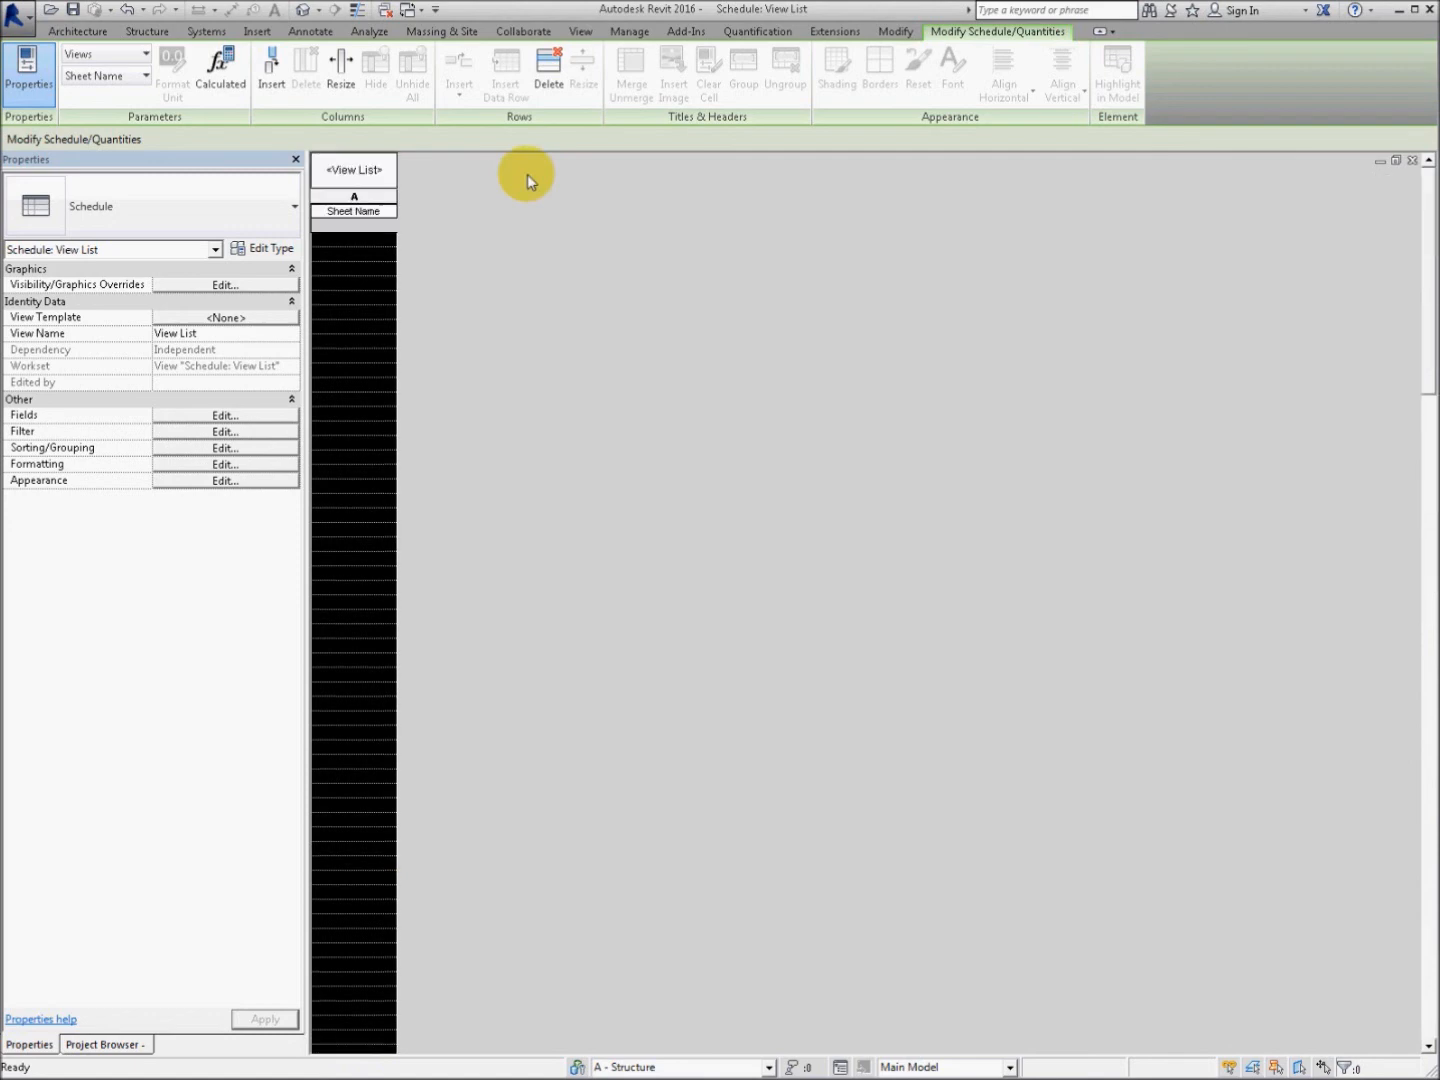
# Step: Delete all 233 views in the View List and check the emptied Project Browser
pyautogui.click(548, 64)
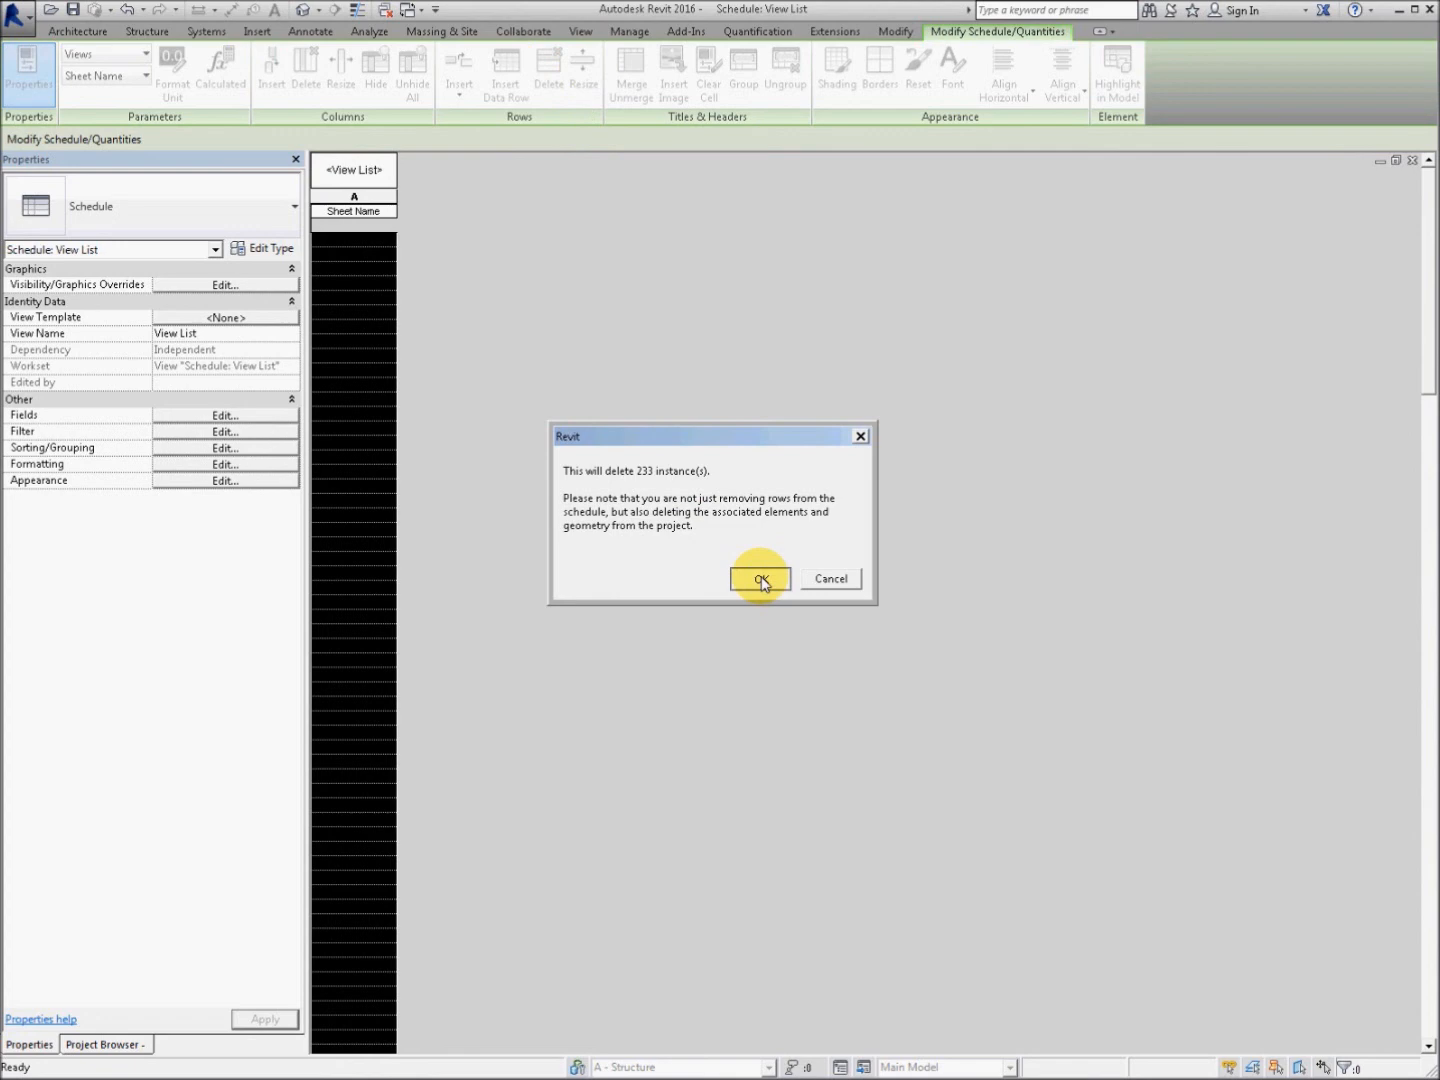
pyautogui.moveTo(656, 608)
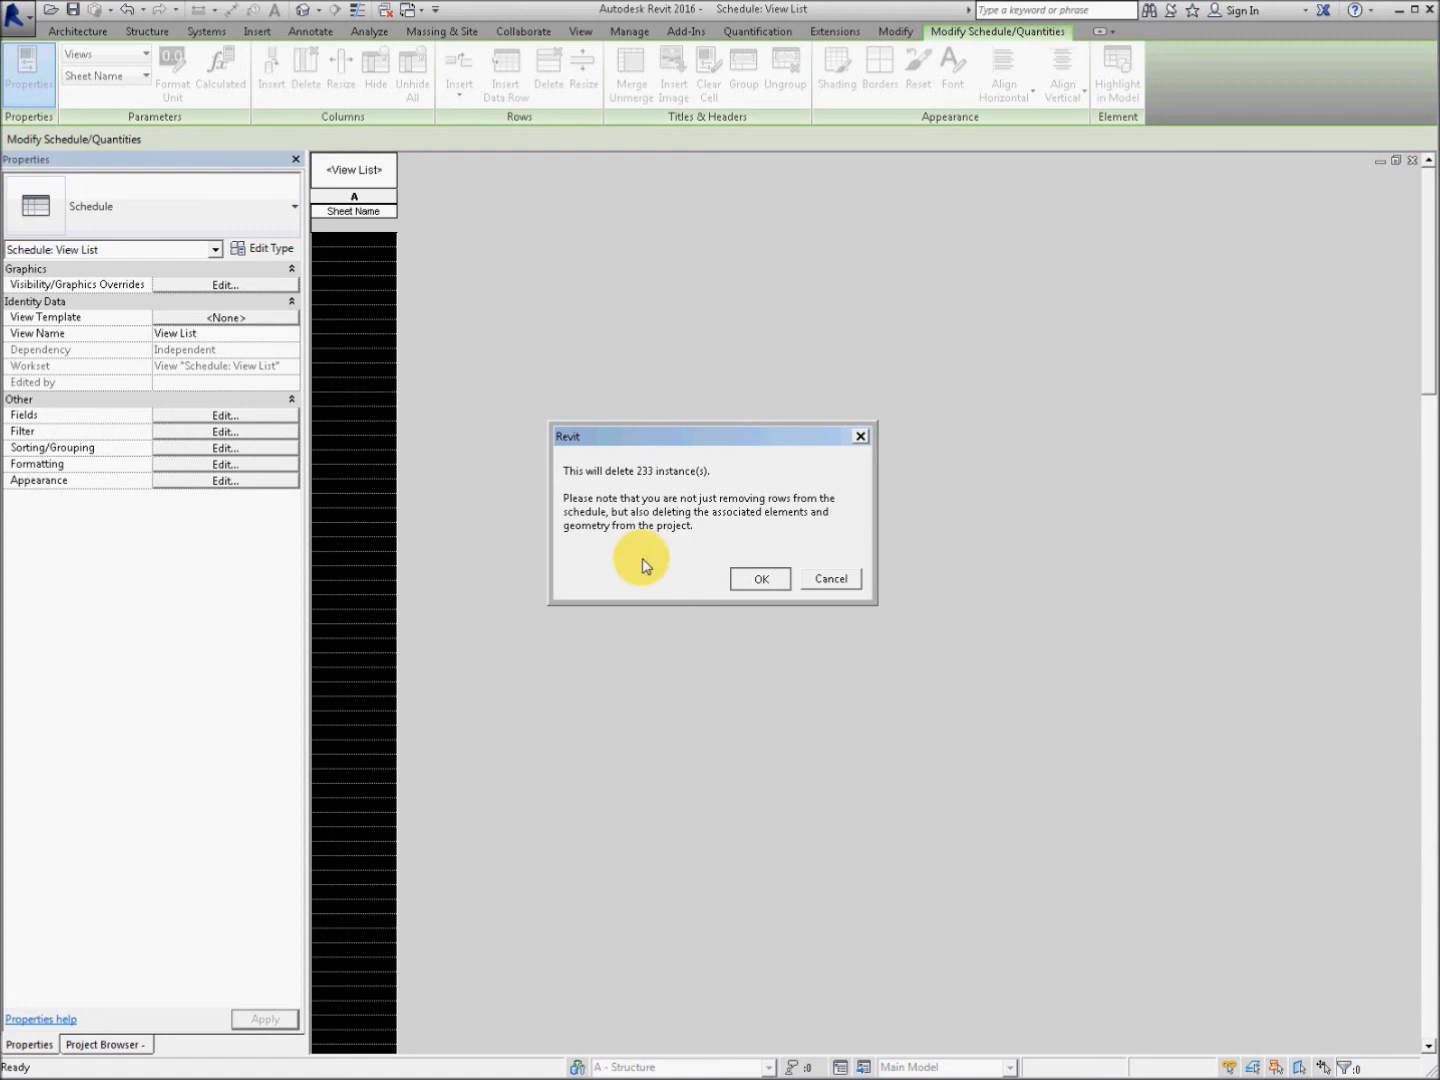
pyautogui.click(760, 578)
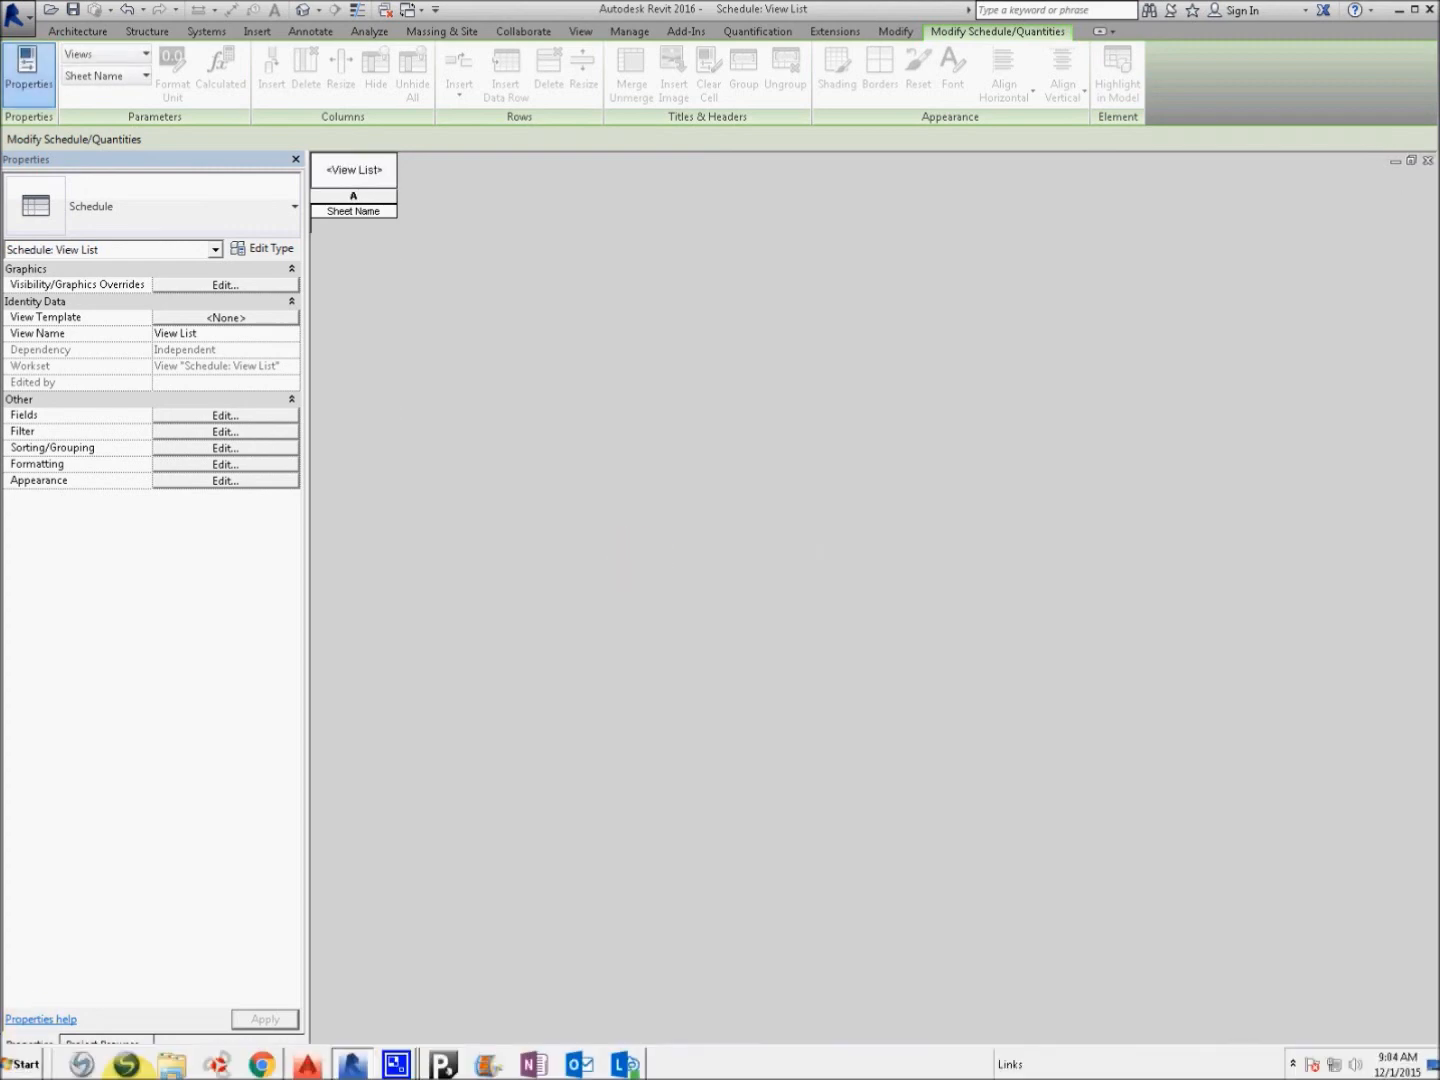
pyautogui.click(102, 1044)
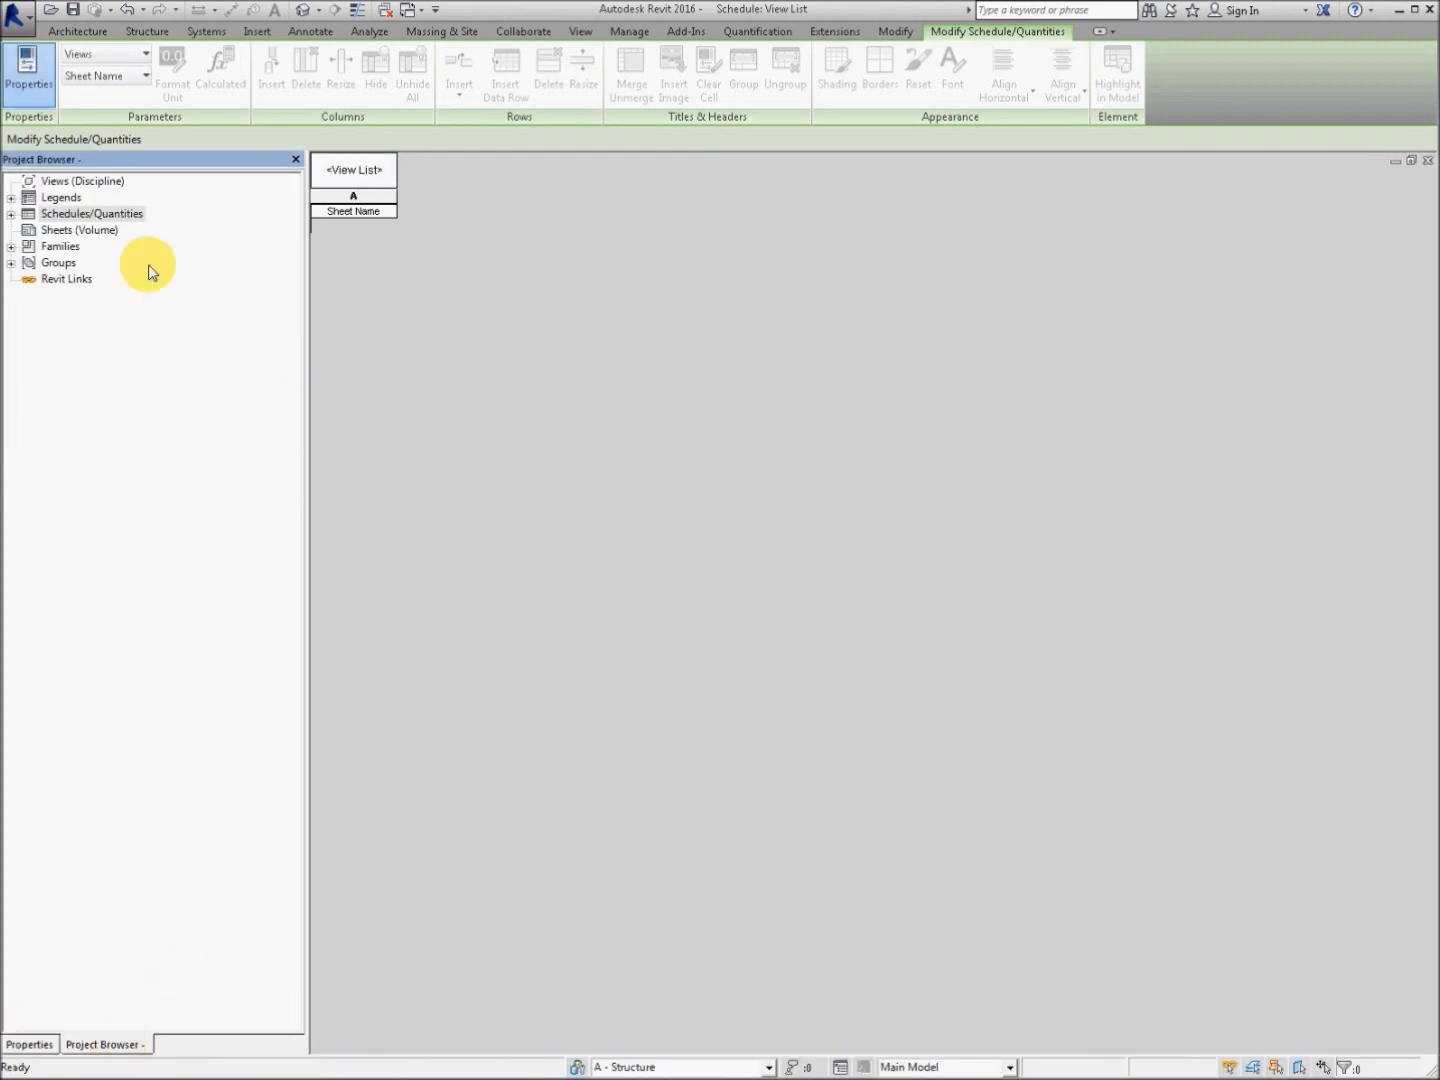